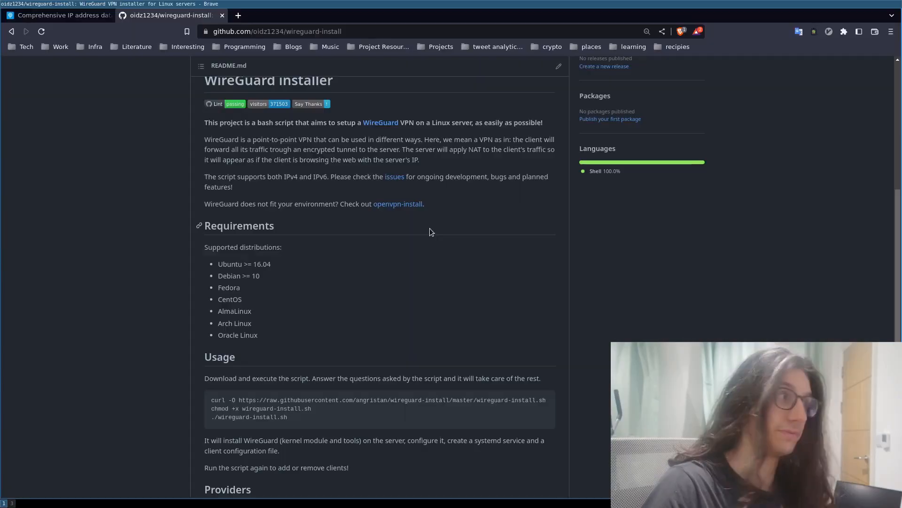
Step: Browse the forked wireguard-install repo and view wireguard-install.sh as raw text for its URL
click(277, 31)
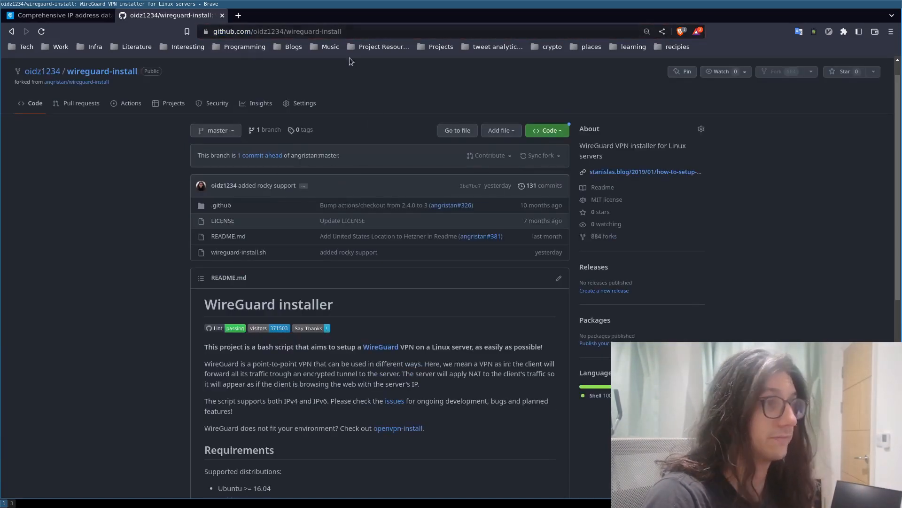
scroll(down, 3)
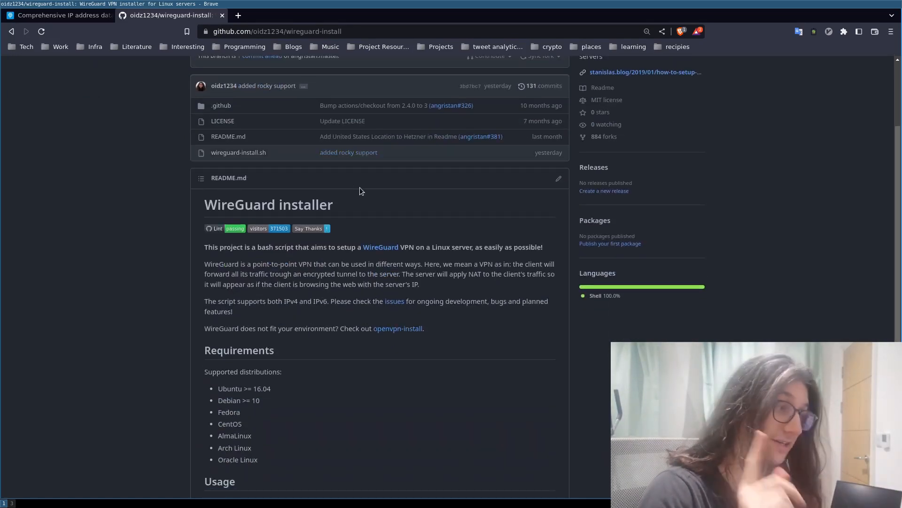
double_click(234, 385)
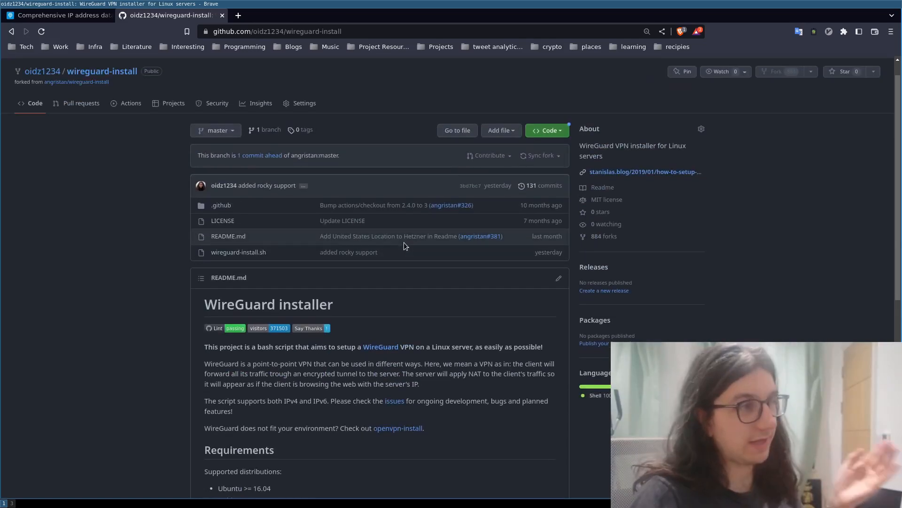
mouse_move(238, 252)
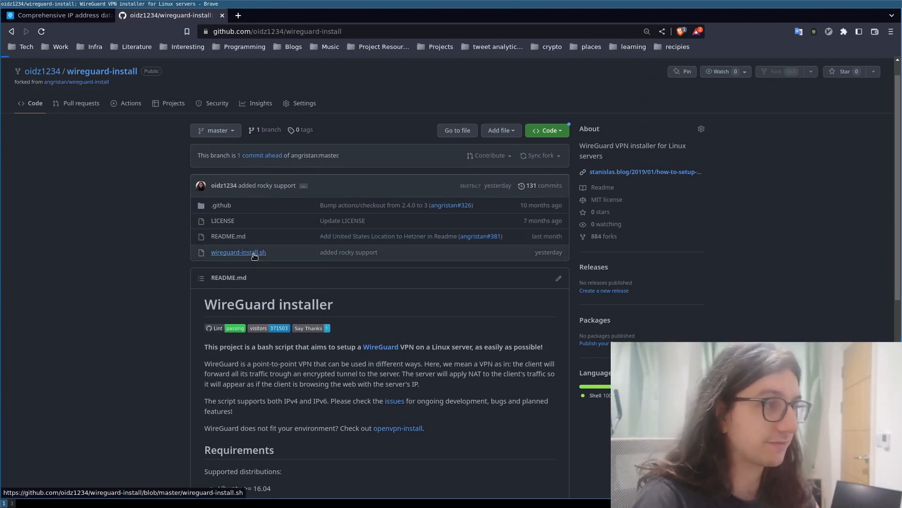
click(238, 252)
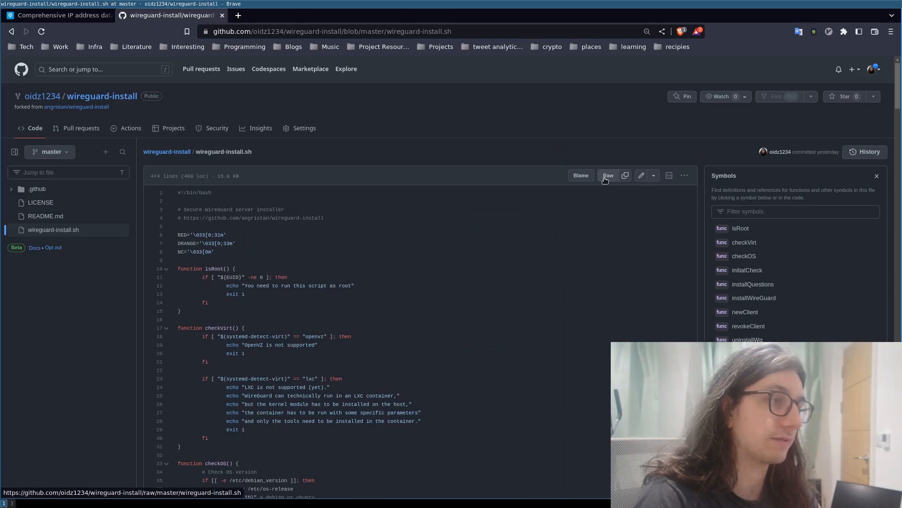
click(608, 175)
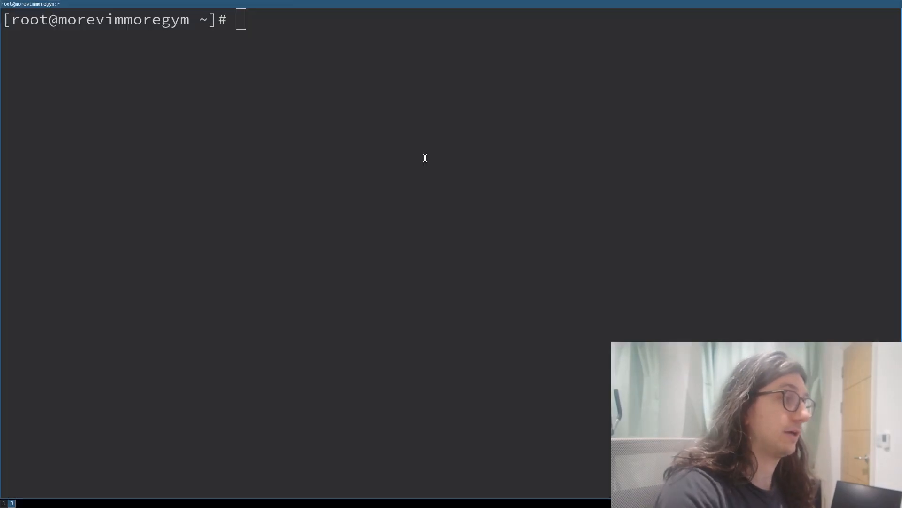
Step: Download wireguard-install.sh with wget into the root home directory and list it
text(we)
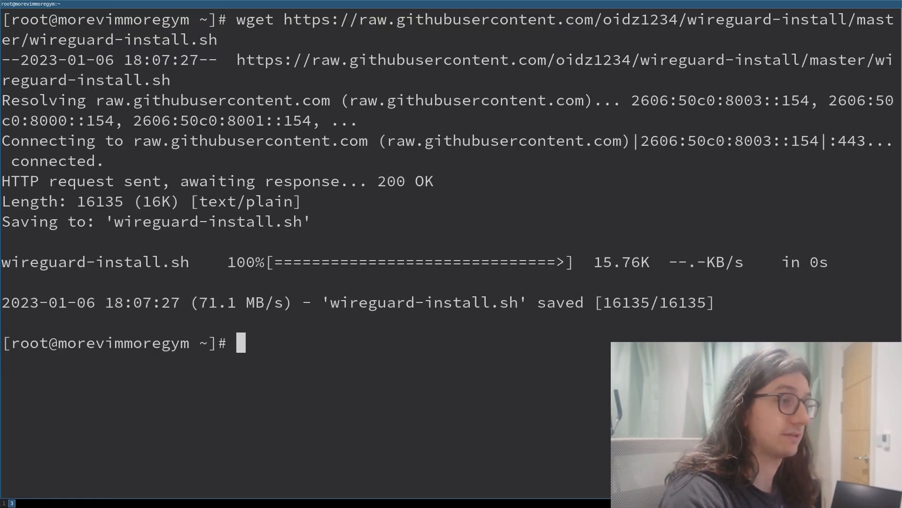
text(ls)
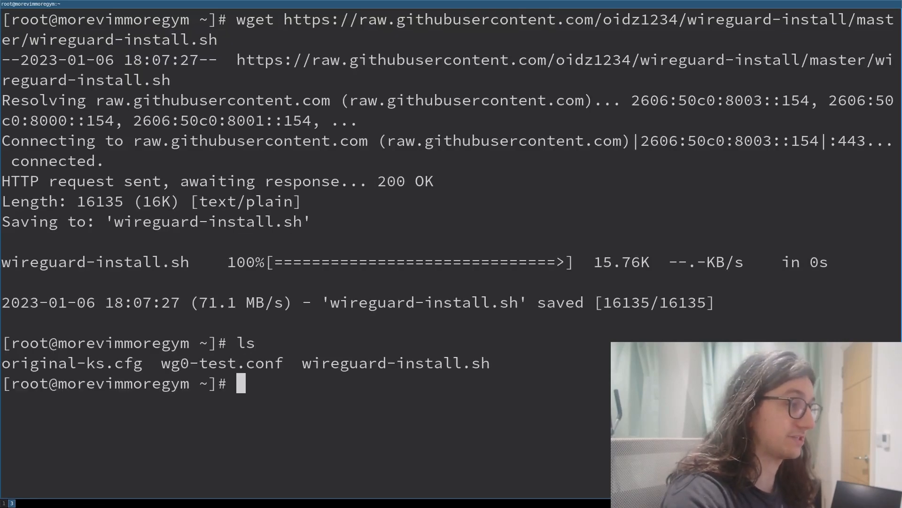
double_click(395, 363)
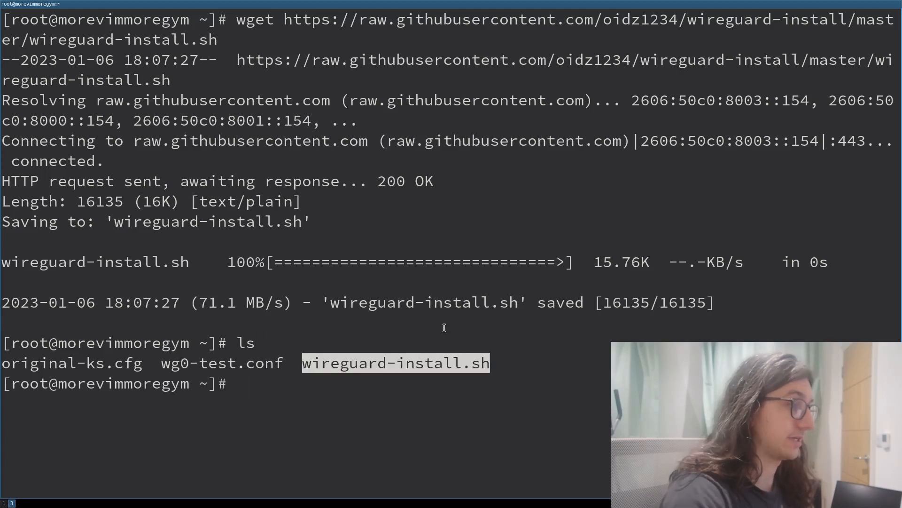
text(ls)
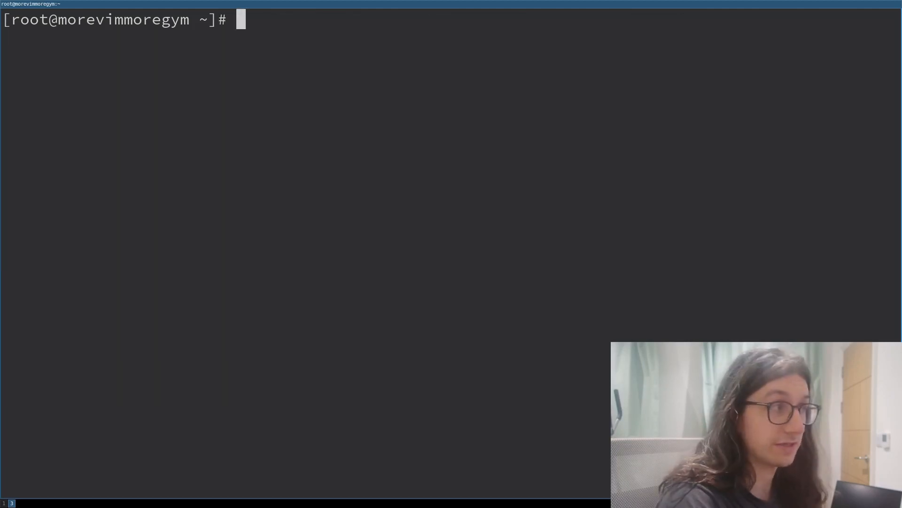
Step: Make wireguard-install.sh executable with chmod +x and confirm in the listing
text(ch)
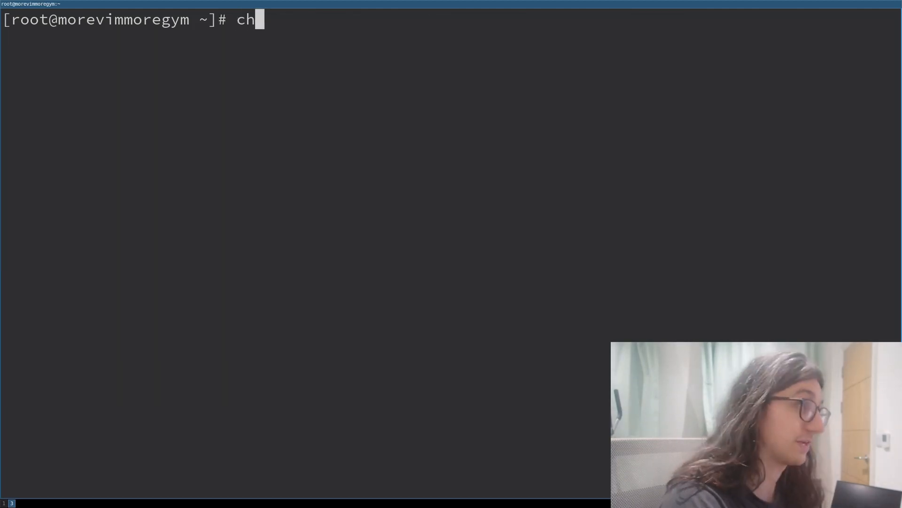
text(mod +x wireguard-install.sh)
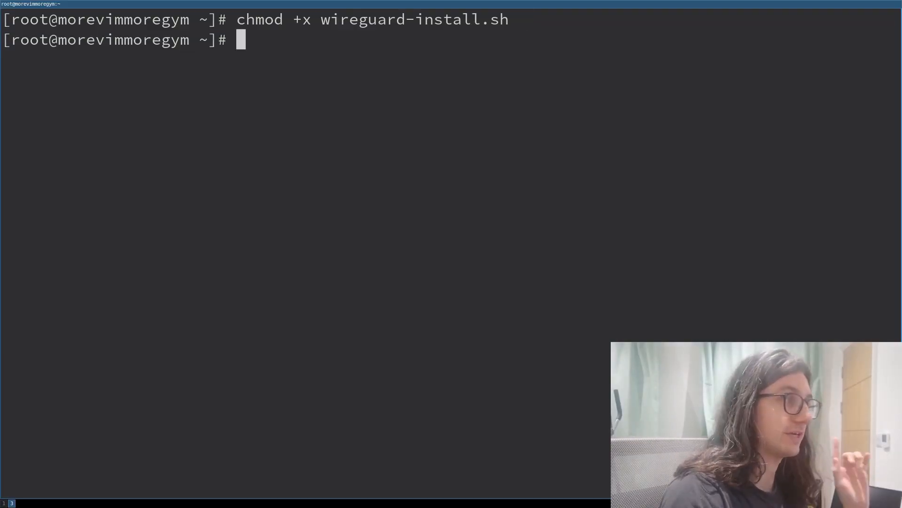
text(ls)
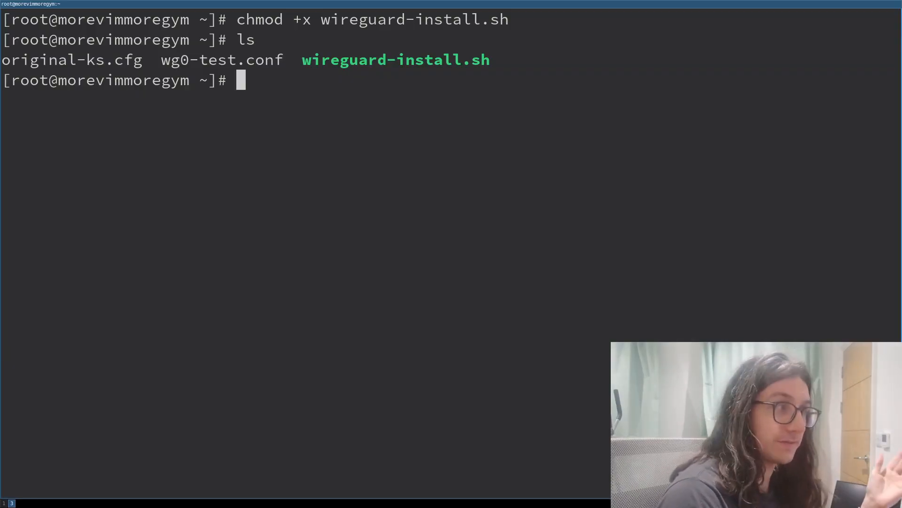
Step: Run ./wireguard-install.sh with defaults, giving DNS resolvers 9.9.9.9 and 1.1.1.1
text(./wireguard-install.sh)
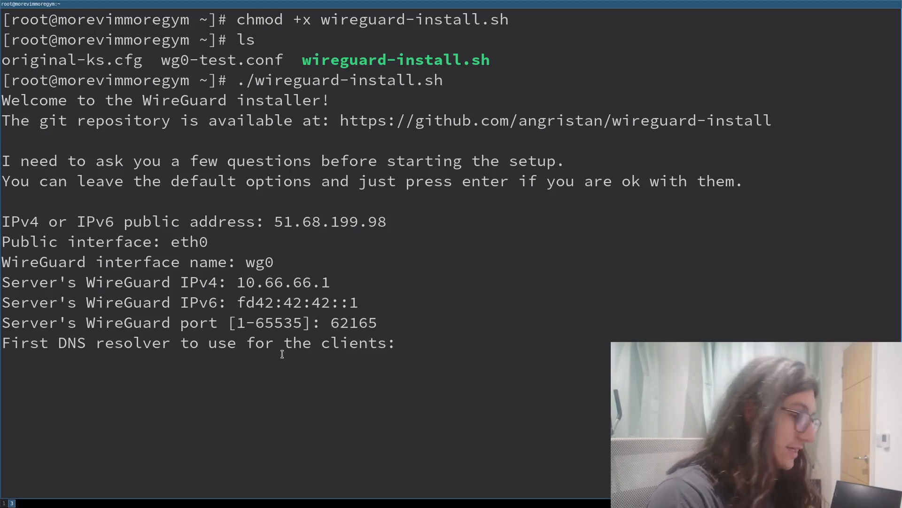
text(9.9.9.9)
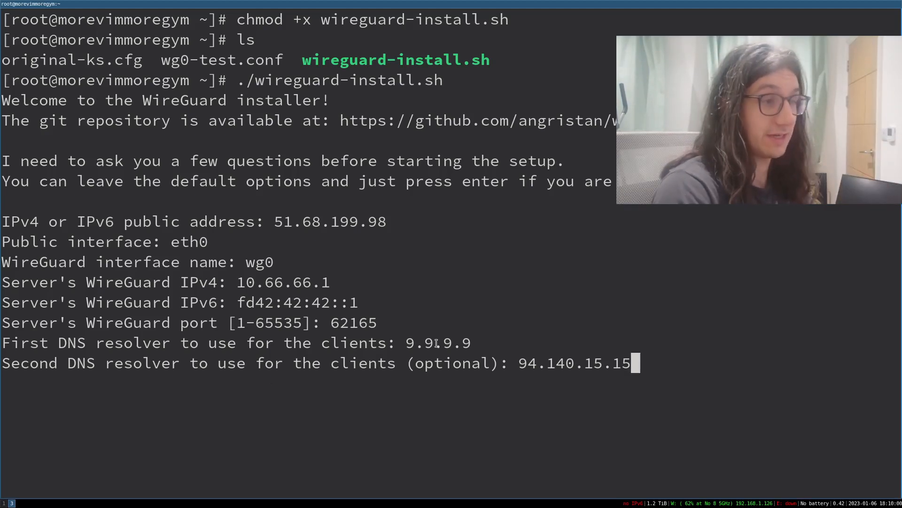
text(1.1.1.)
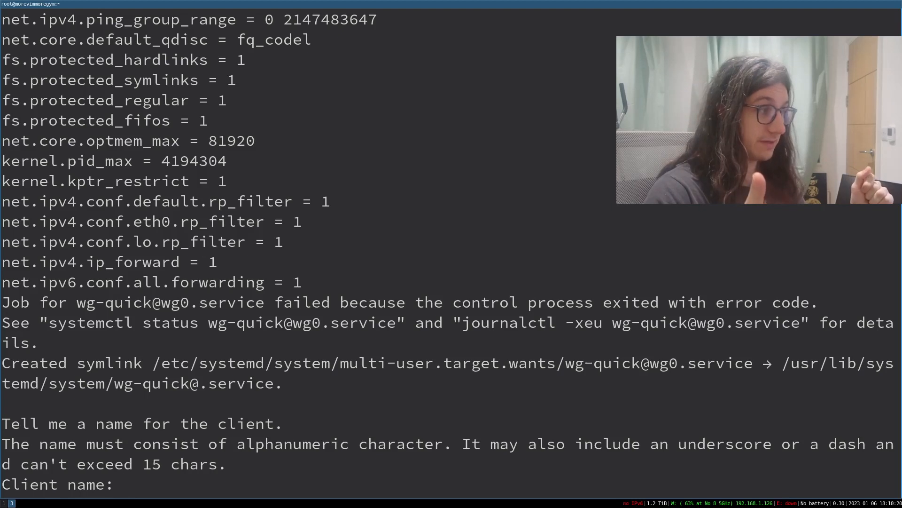
Step: Name the client terra2 to finish installation and list the generated wg0-client-terra2.conf
drag(2, 301, 236, 363)
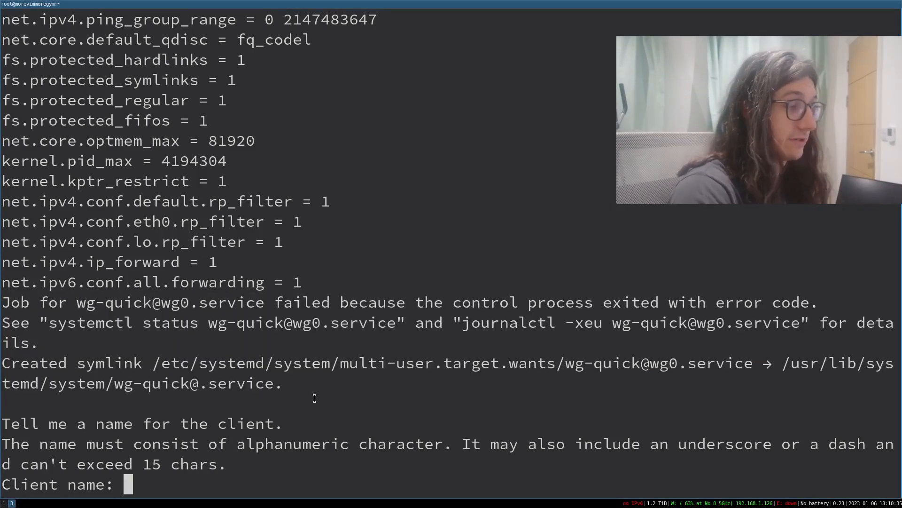
text(terra2)
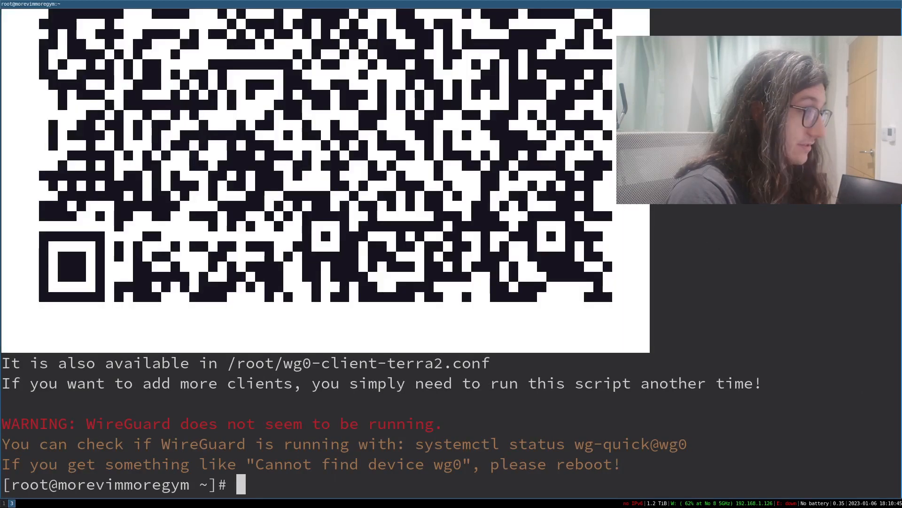
text(l)
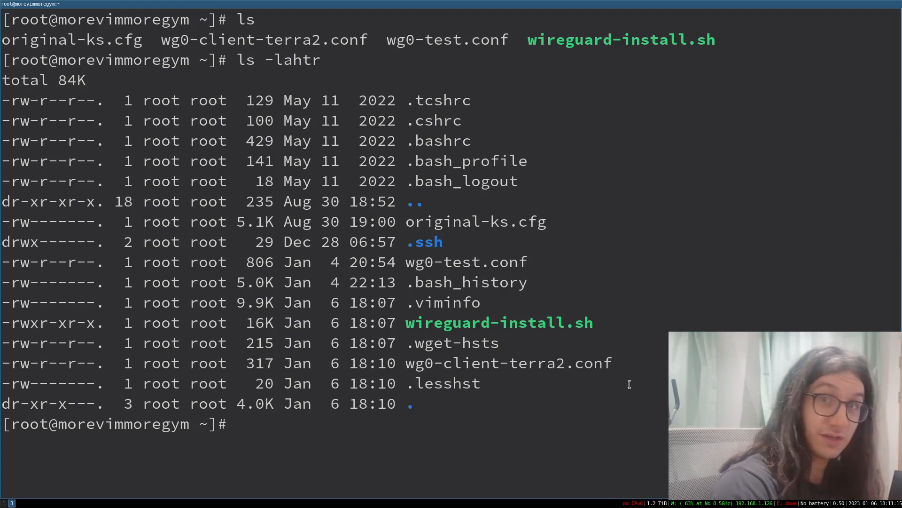
text(vim /et)
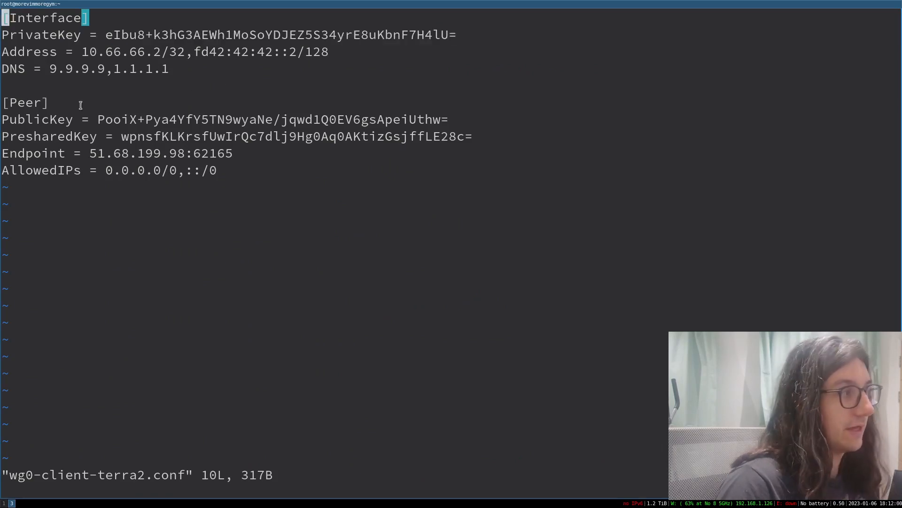
mouse_move(97, 186)
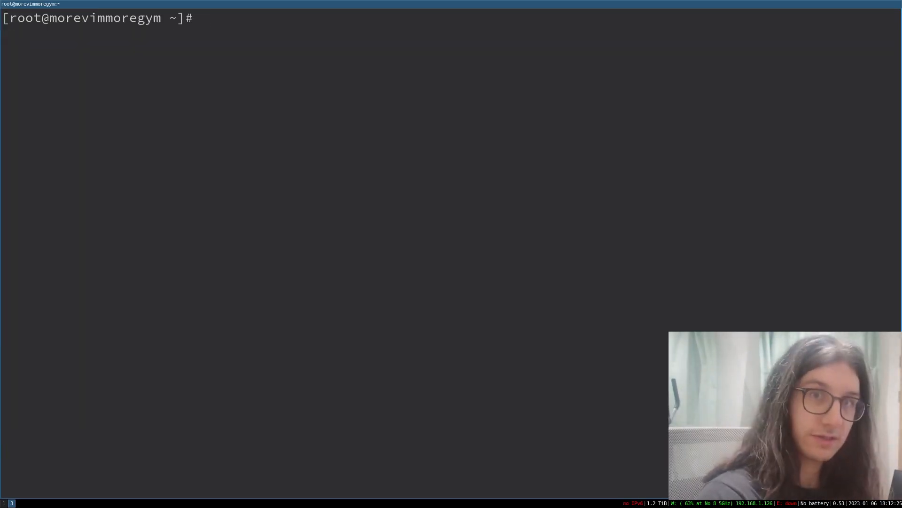
Step: Bring the wg0 tunnel up on the server with wg-quick and check it with wg
text(wg)
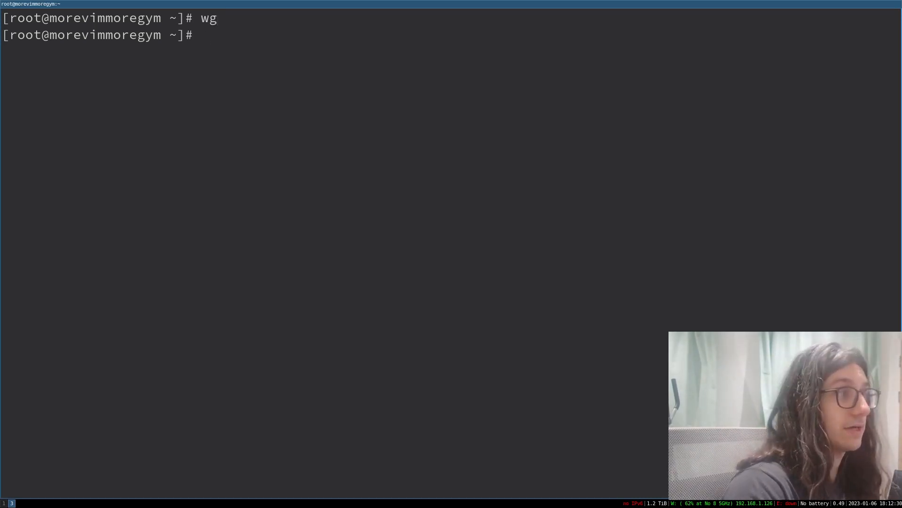
text(wg-qu)
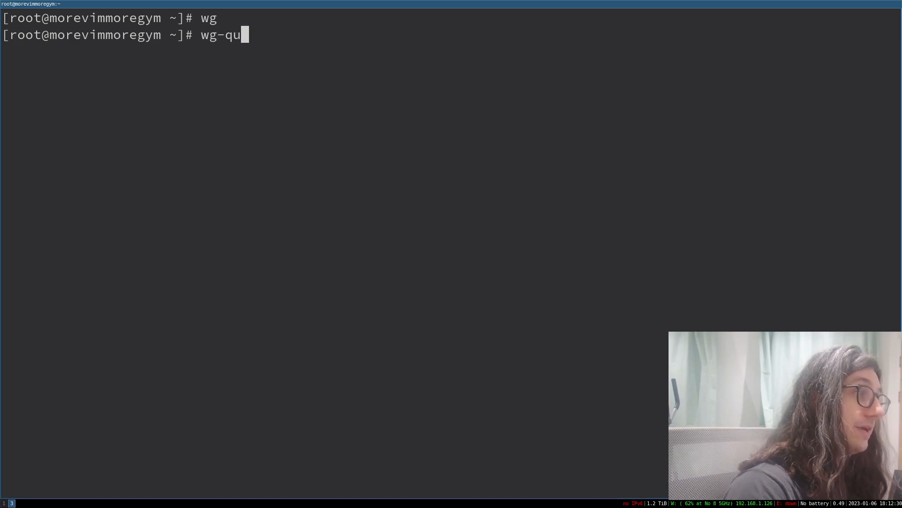
text(ick up)
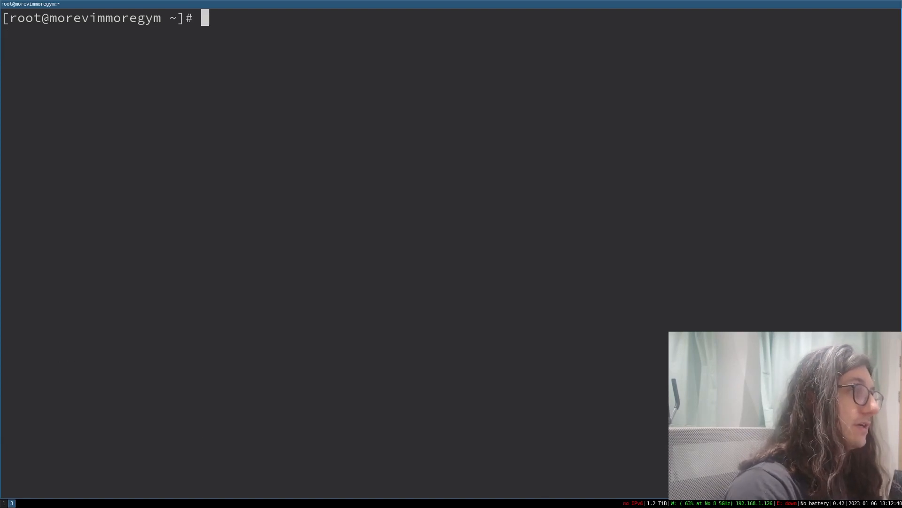
text(wg-quick up)
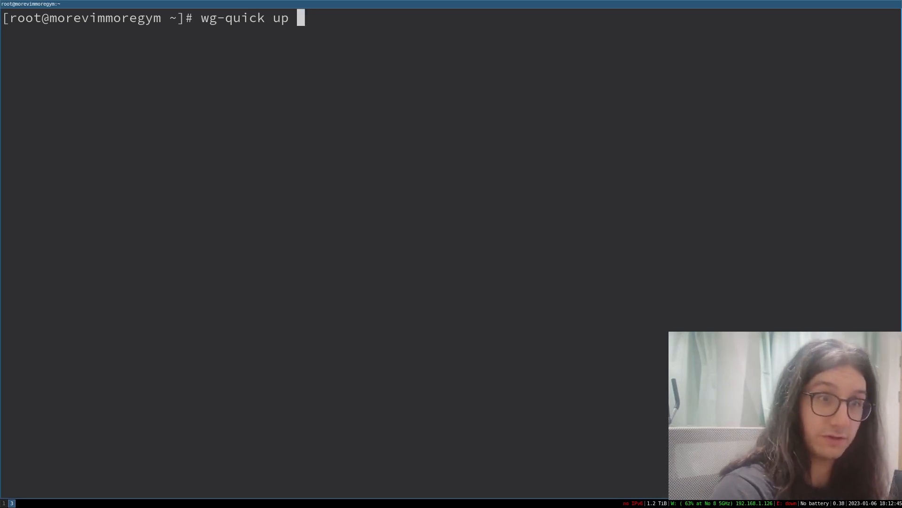
text(wg0)
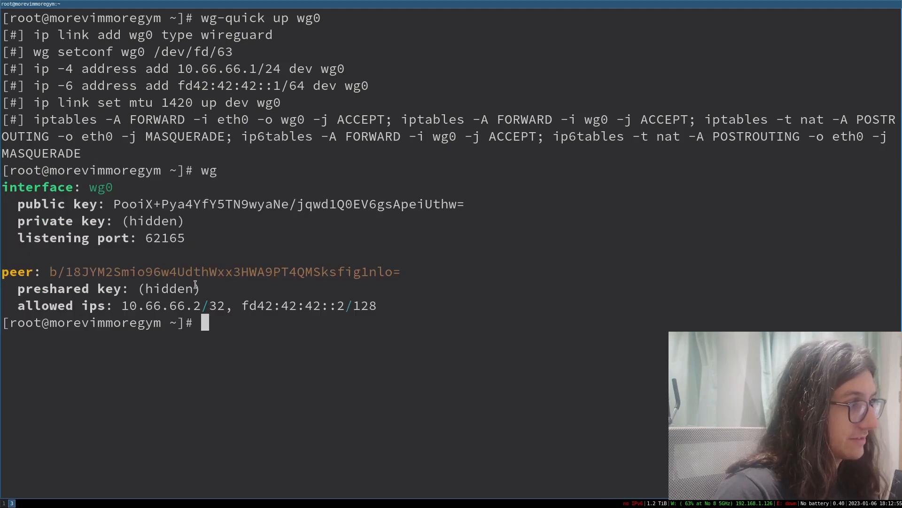
Step: List the home directory and show the contents of wg0-client-terra2.conf
text(ls)
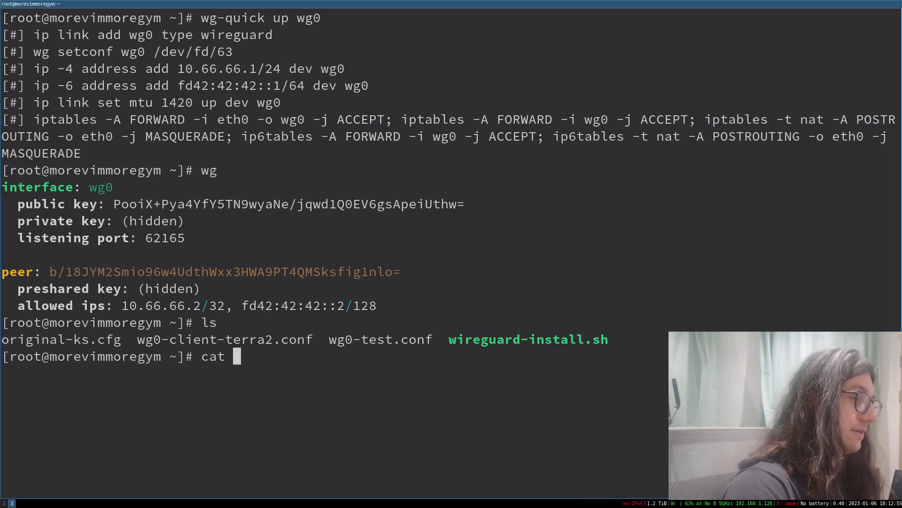
text(wg0-client-terra2.conf)
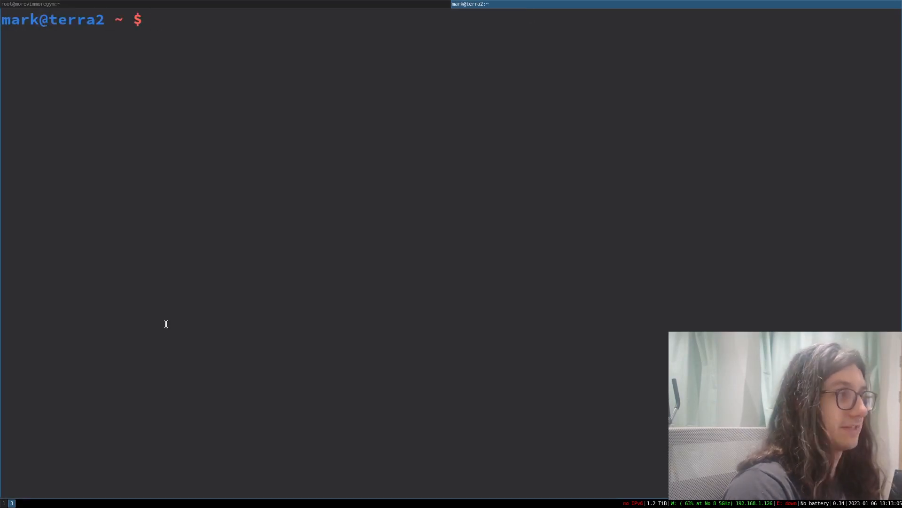
Step: As root on terra2, install wireguard-tools and confirm /etc/wireguard holds privatekey and publickey
text(sudo su -)
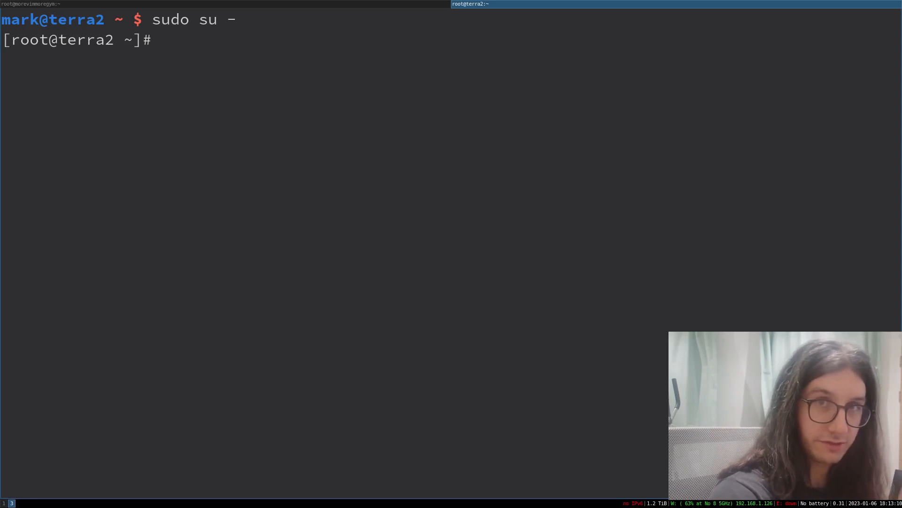
text(dnf install)
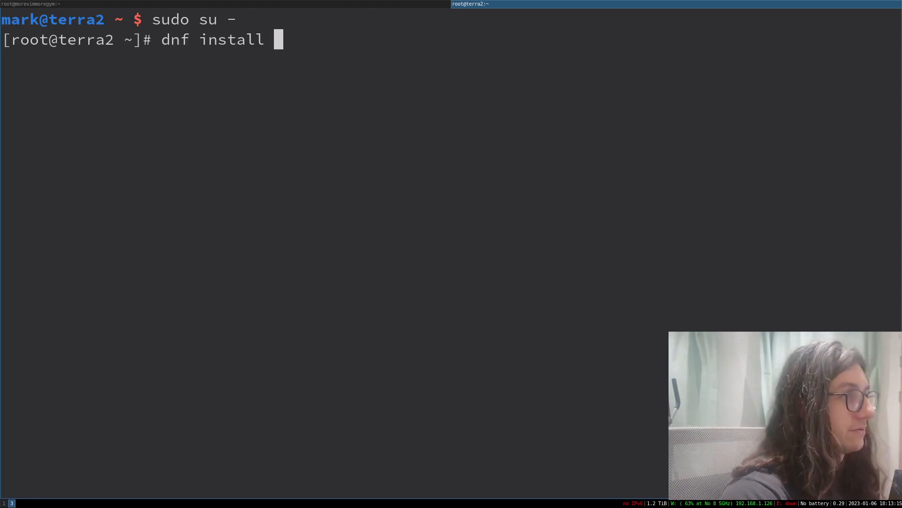
text(wire)
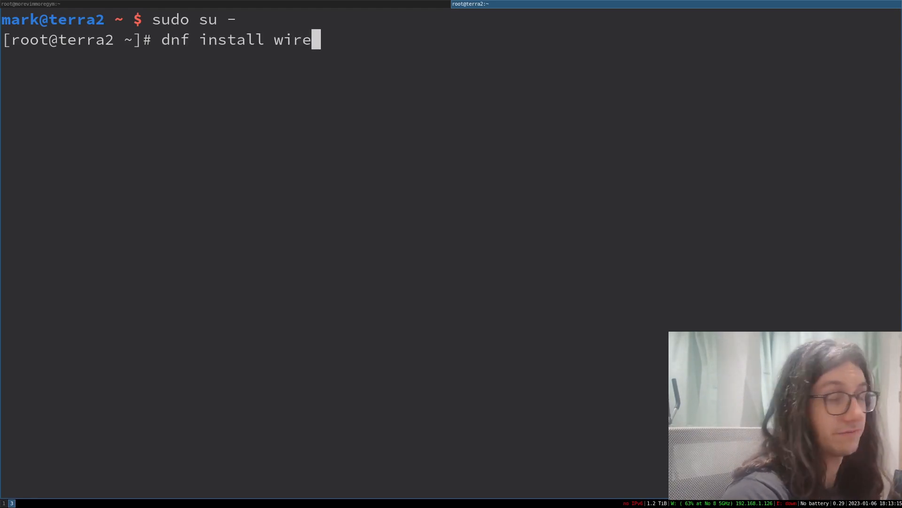
text(guard-tools)
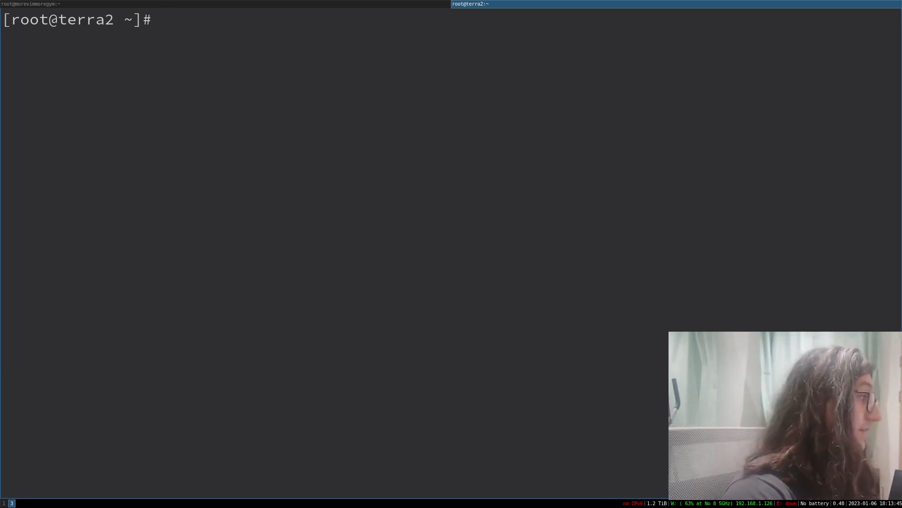
text(ls /etc/wireguard/)
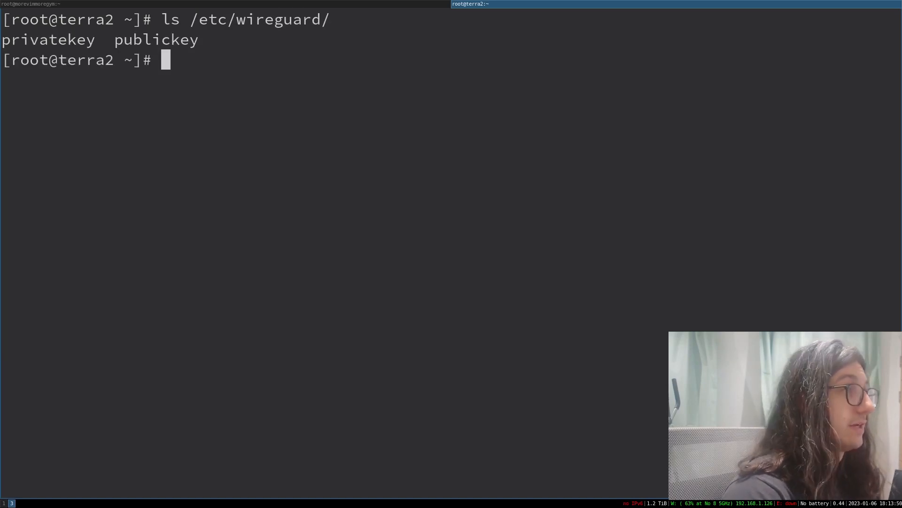
Step: Create /etc/wireguard/wg0.conf on the workstation from the client config and bring wg0 up
text(vim /etc/wireguard/)
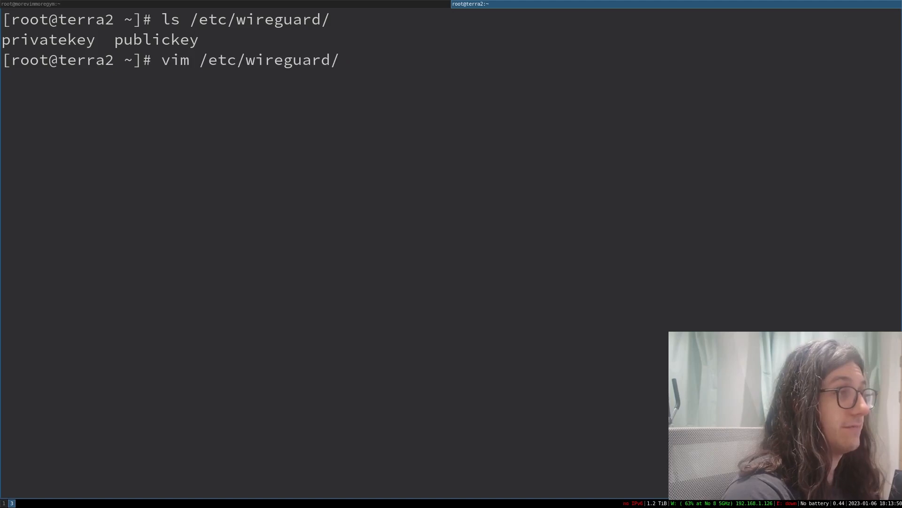
text(wg0.)
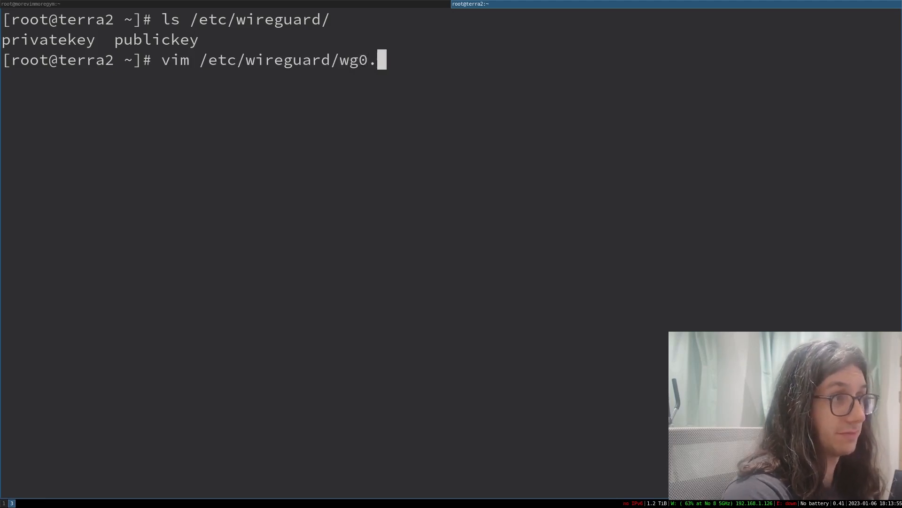
text(conf)
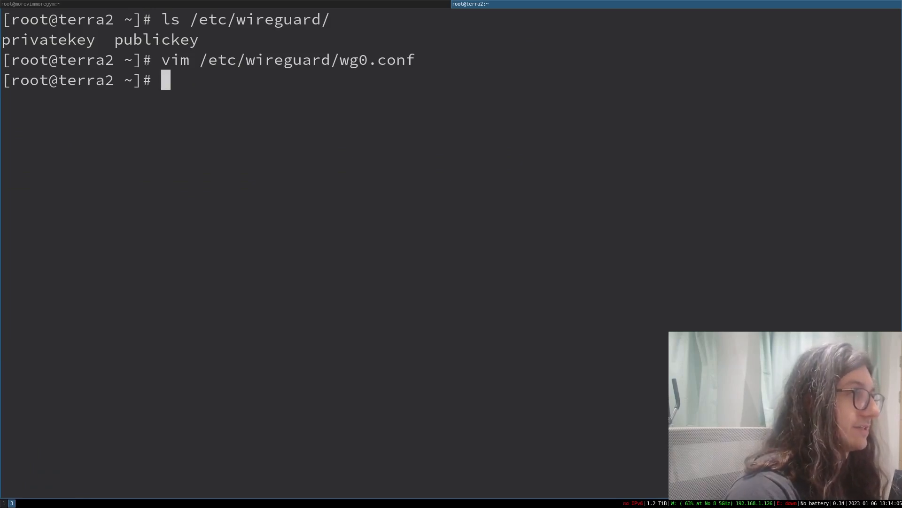
text(wg-quick up wg0)
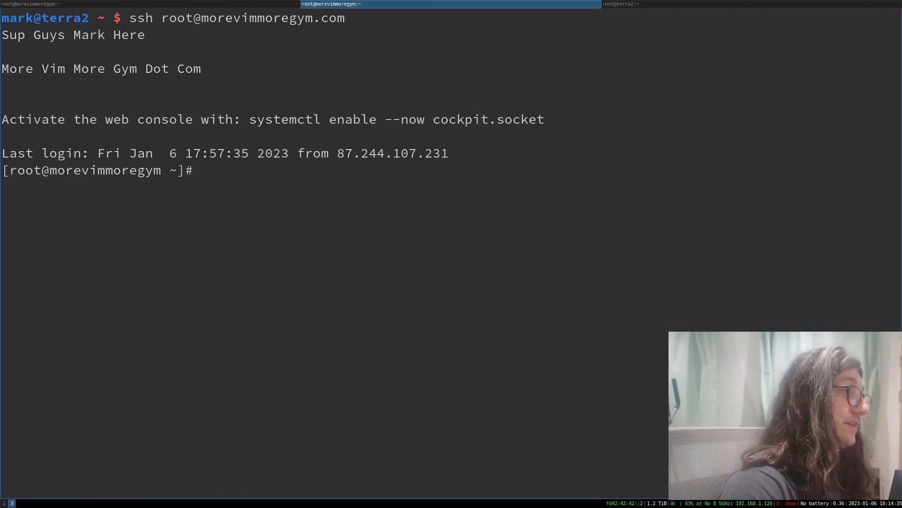
Step: Check wg on the server for the peer handshake and copy its endpoint IP 87.244.107.231
text(wg)
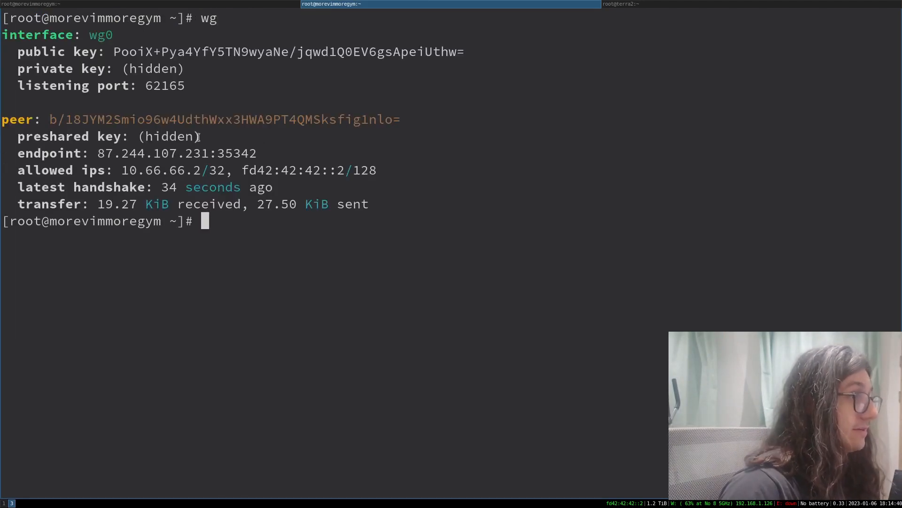
drag(122, 204, 319, 204)
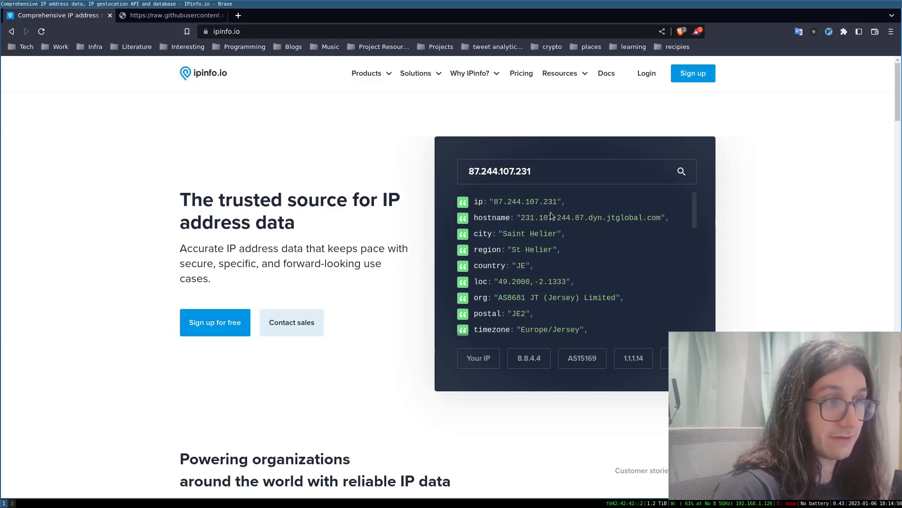
mouse_move(614, 260)
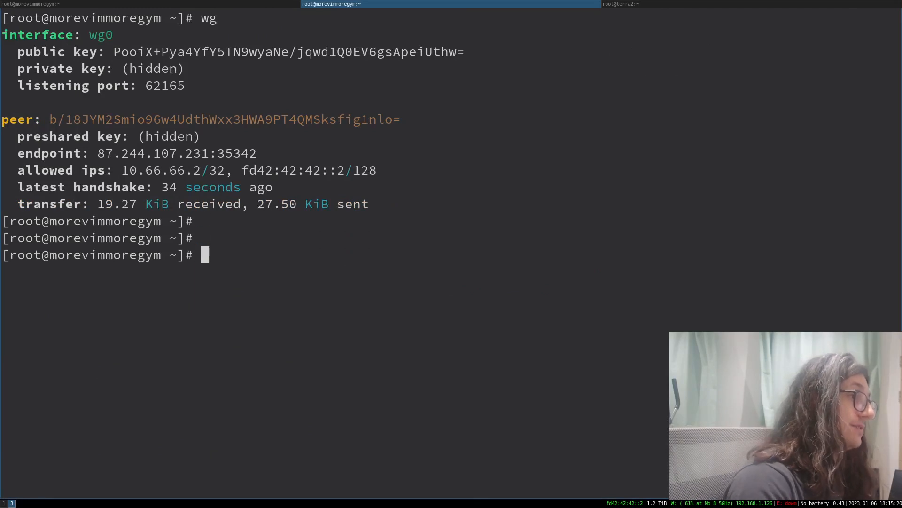
Step: Inspect the server's WireGuard files and copy its wg0 tunnel address 10.66.66.1
text(ls)
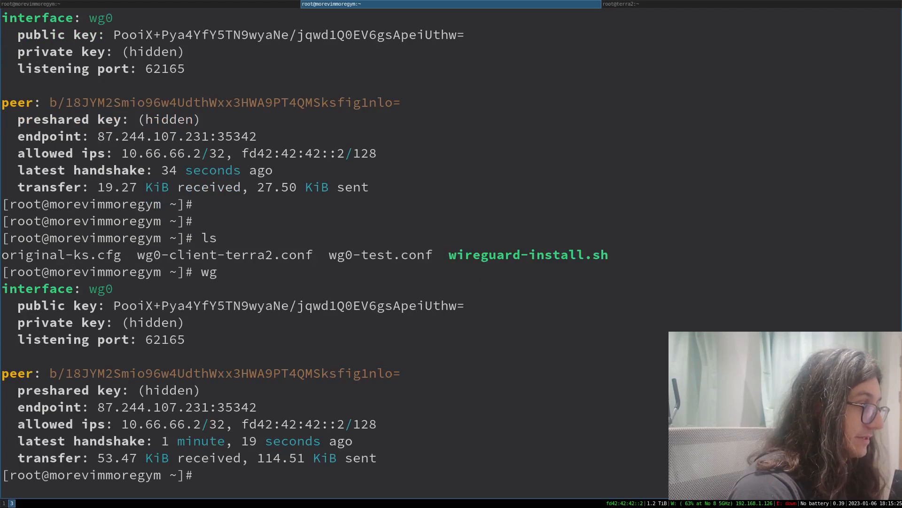
text(vim /etc/wireguard/)
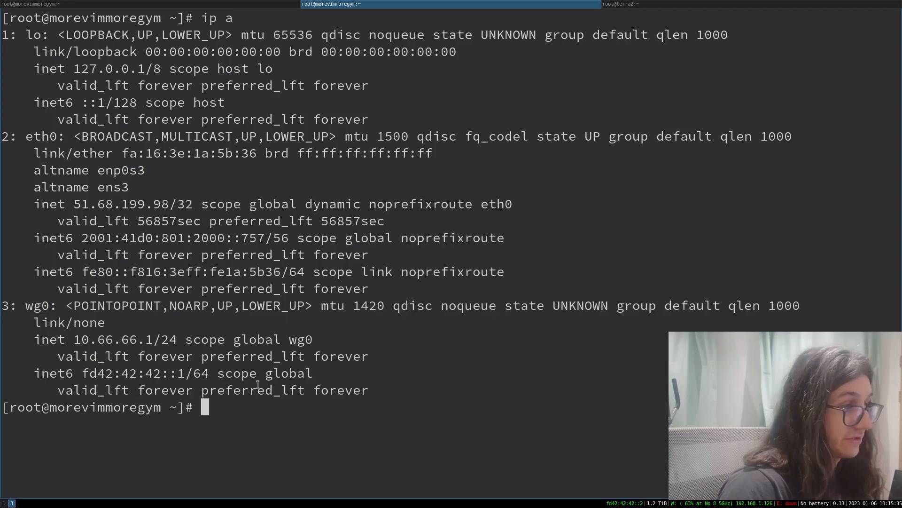
double_click(125, 340)
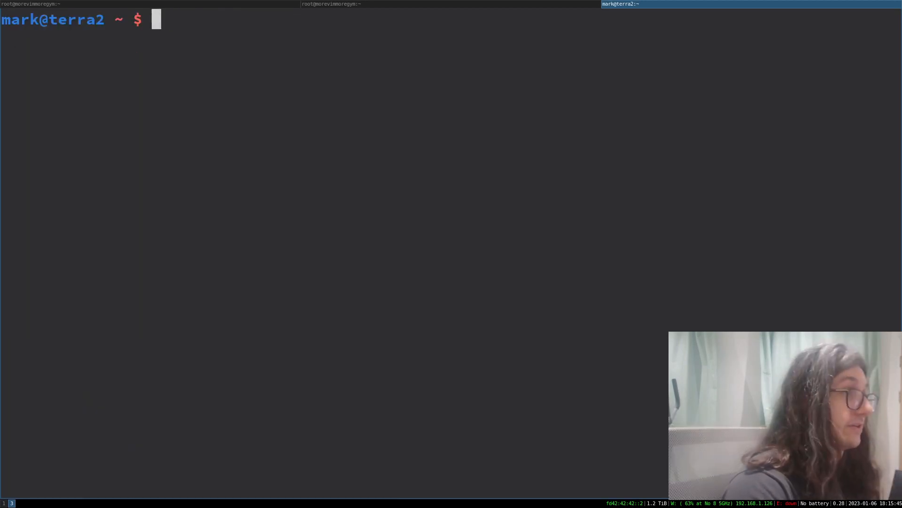
Step: From terra2, ping 10.66.66.1, SSH in as root through the tunnel, then log out
text(ping)
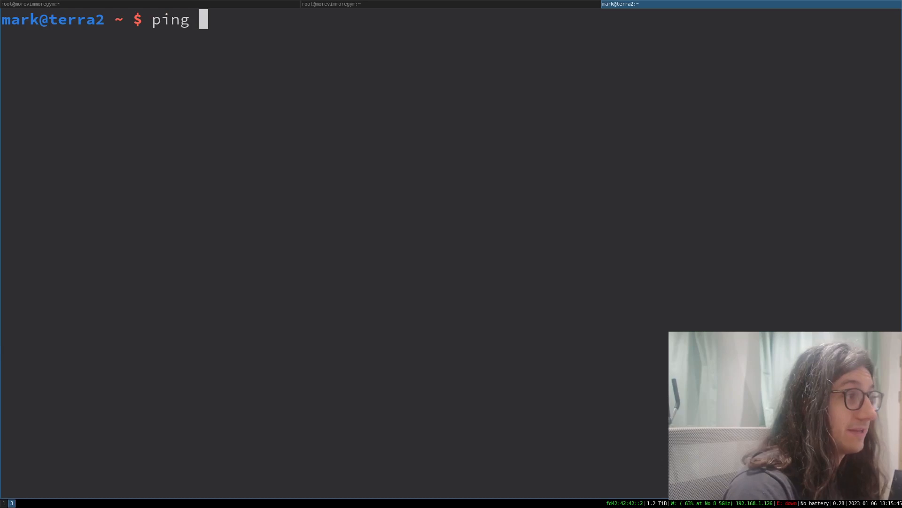
text(10.66.66.1)
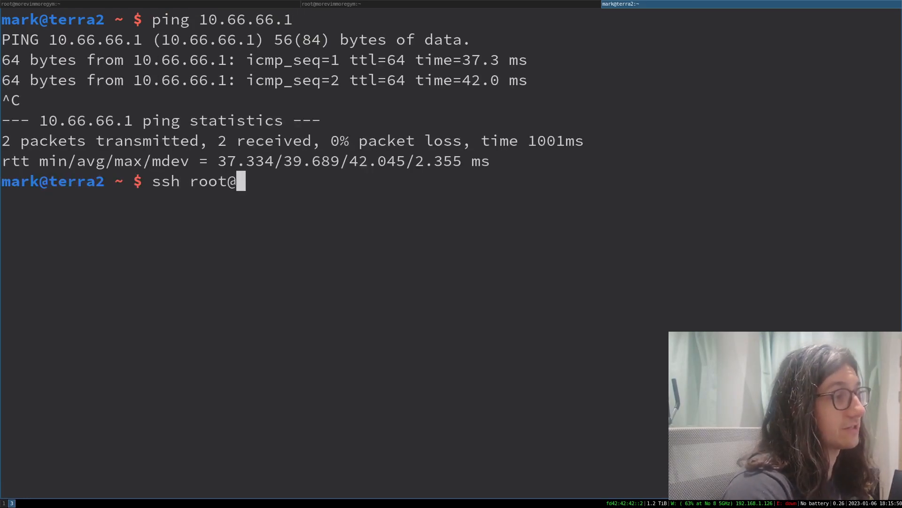
text(10.66.66.1)
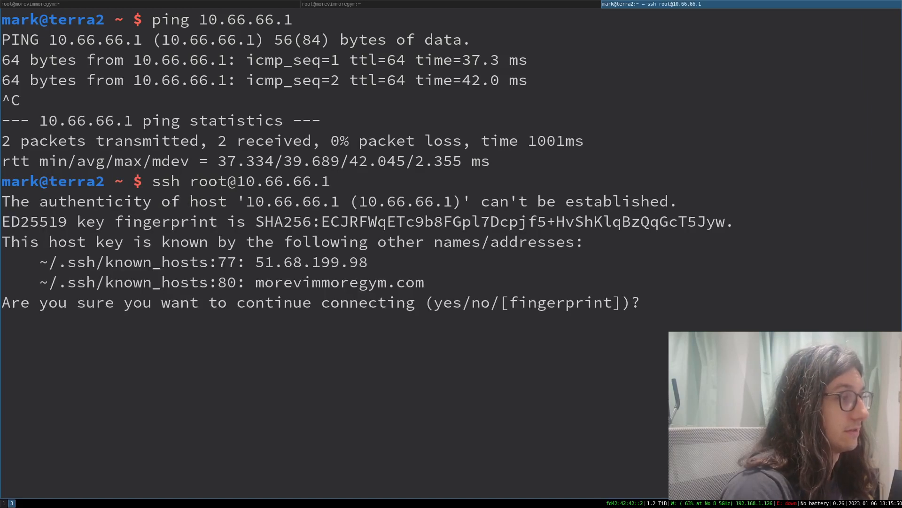
text(yes)
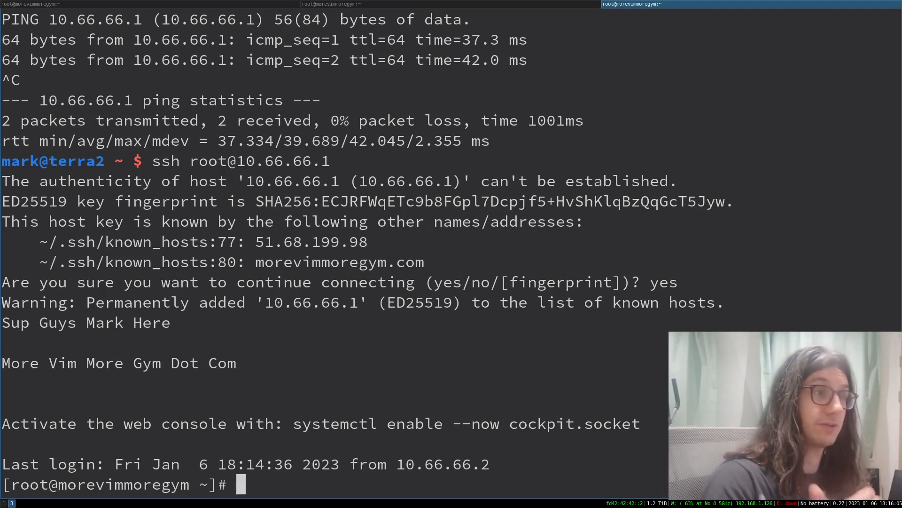
text(logout)
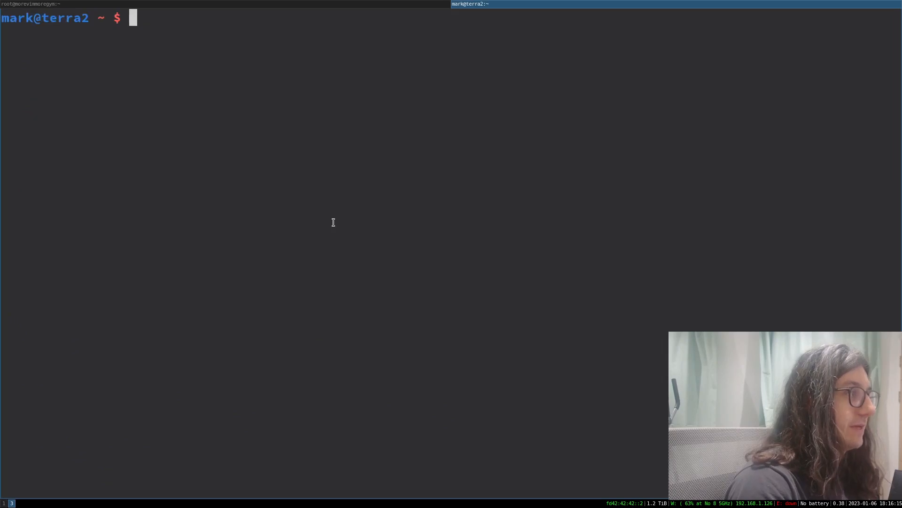
Step: Check wg status, take the local wg0 tunnel down, and rerun wg on a fresh server shell
text(wg)
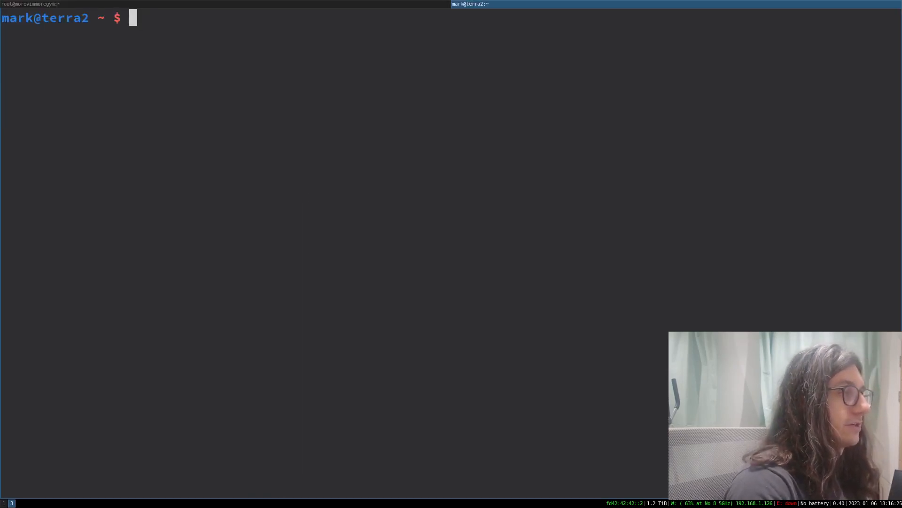
text(sudo wg-quick do)
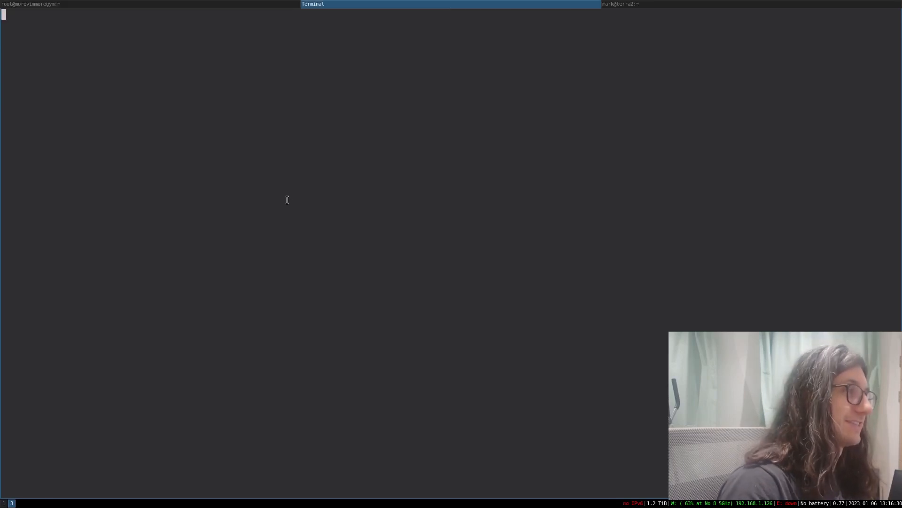
text(wg)
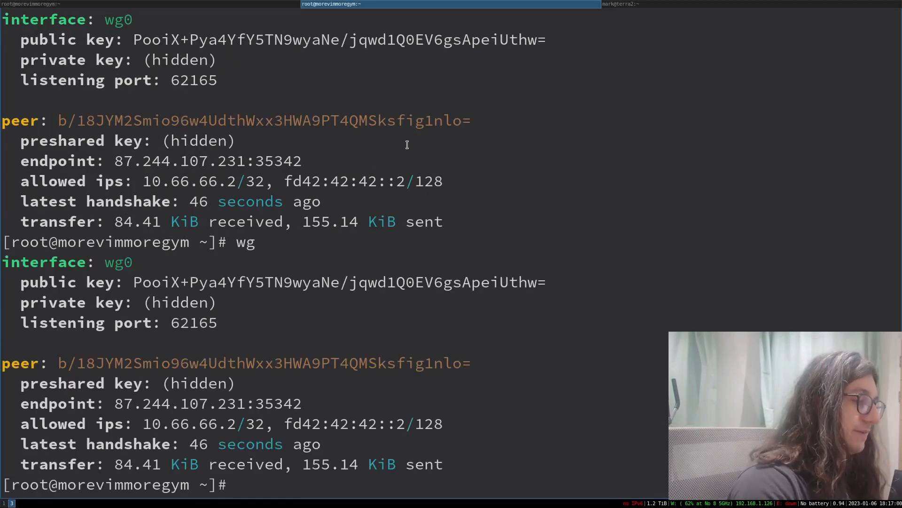
Step: On terra2 show sudo wg and ip a with wg0 at 10.66.66.2/32, then bring wg0 down
text(wg)
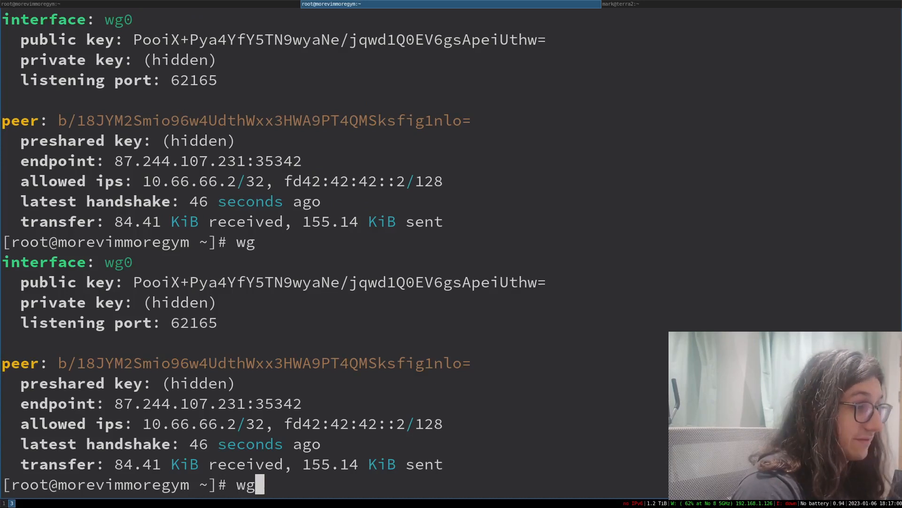
text(-quick down)
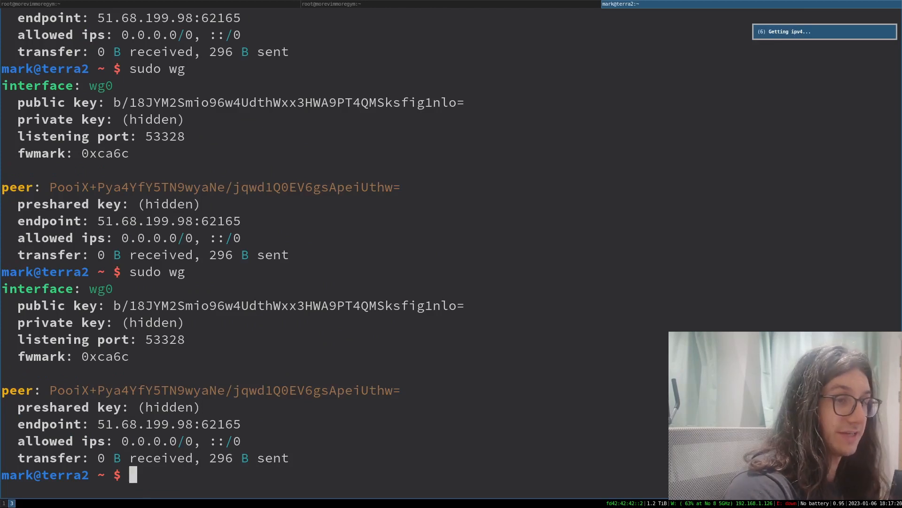
text(i[)
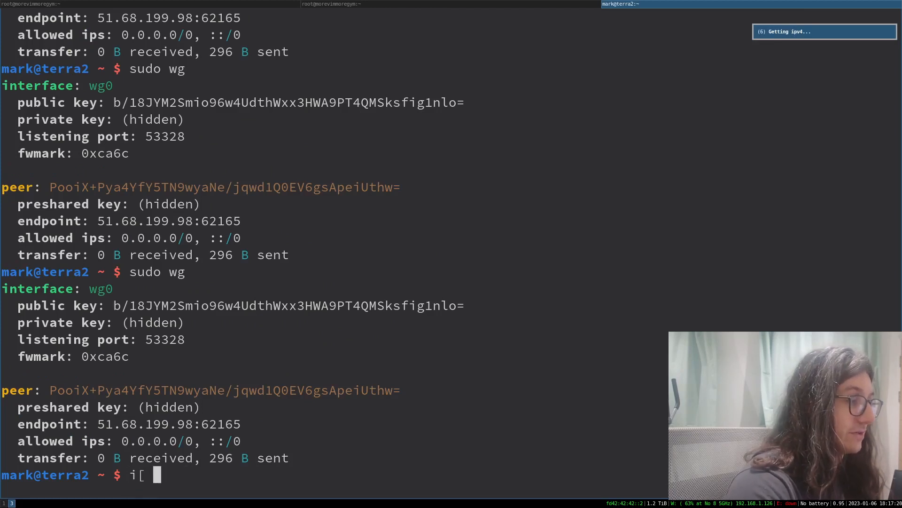
text(p a)
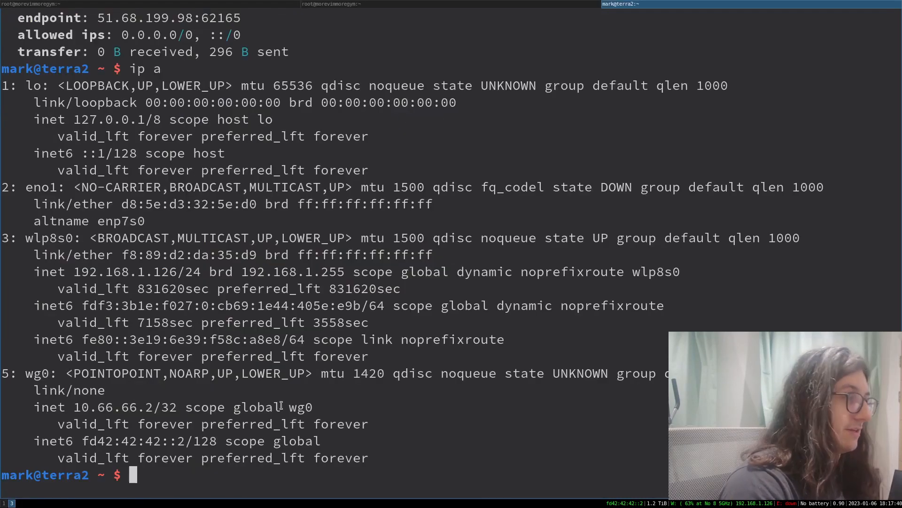
text(sudo wg-quick down wg0)
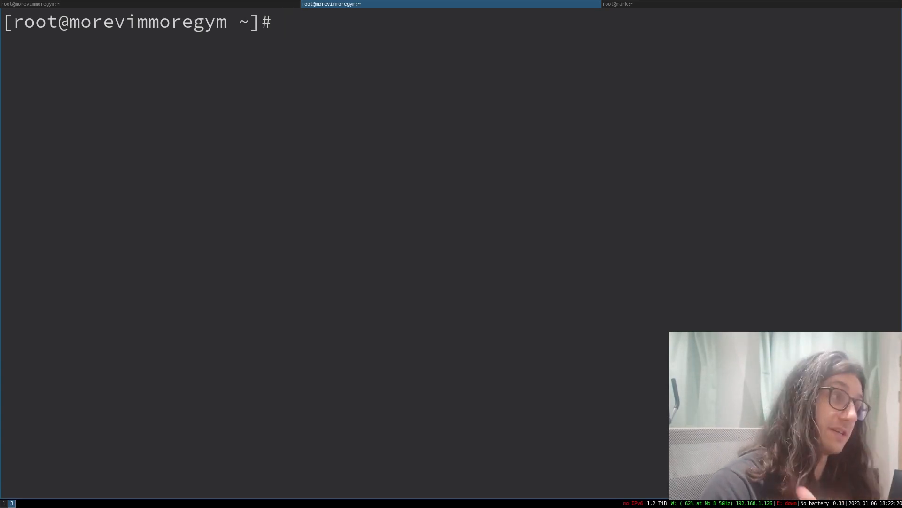
Step: Start wg-quick@wg0 on the server and read its status reporting /etc/wireguard/wg0.conf missing
text(wg)
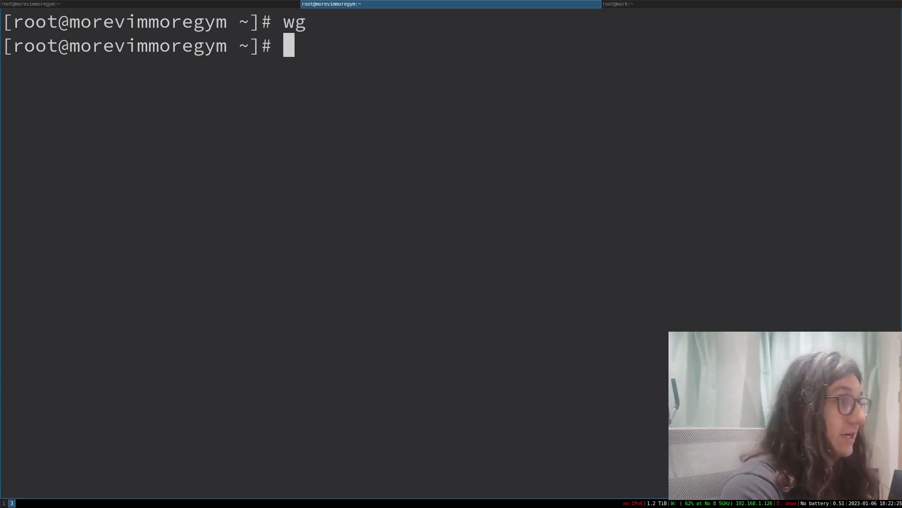
text(systemc)
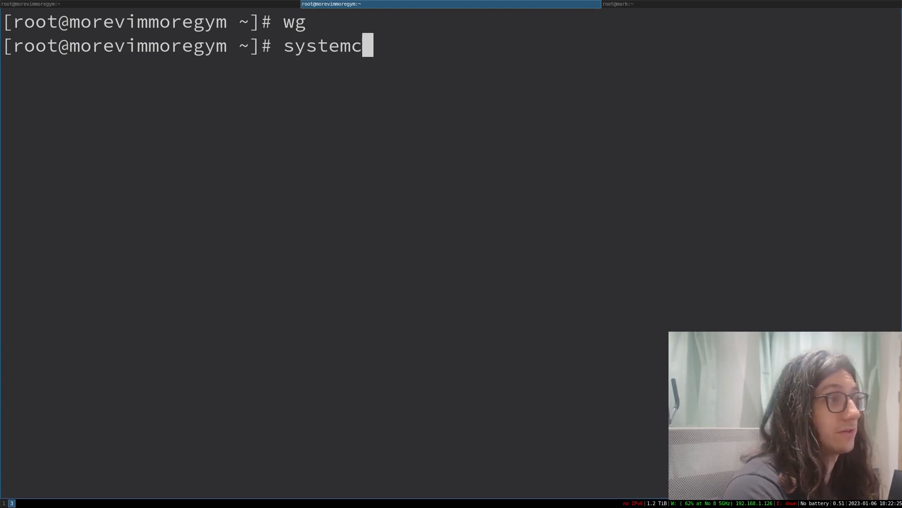
text(tl start w)
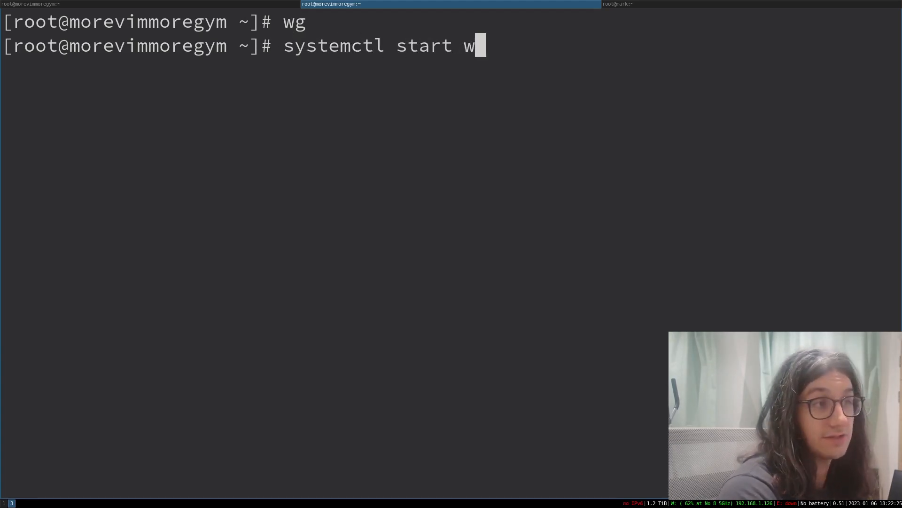
text(g-quick)
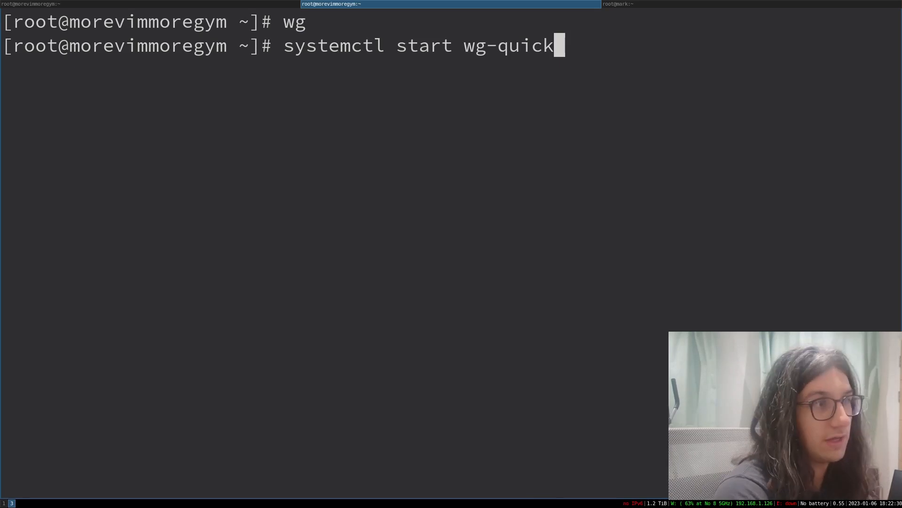
text(@wg0)
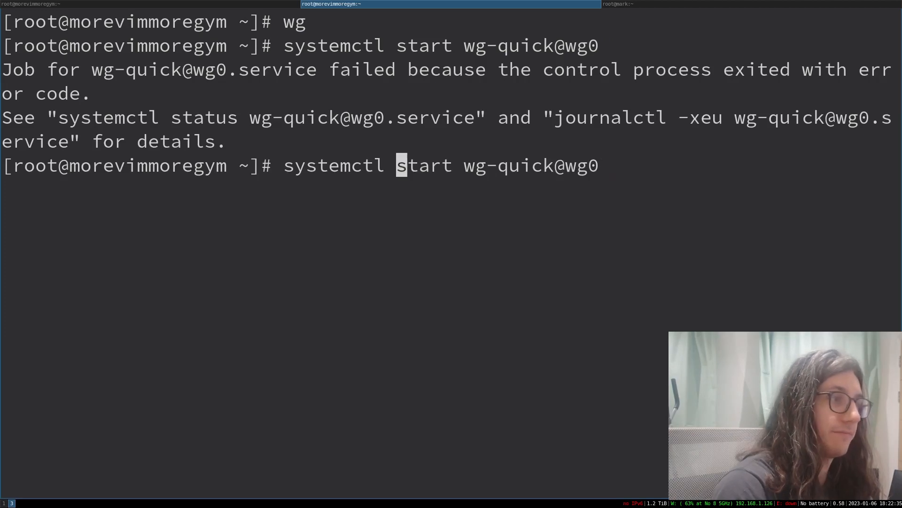
text(status)
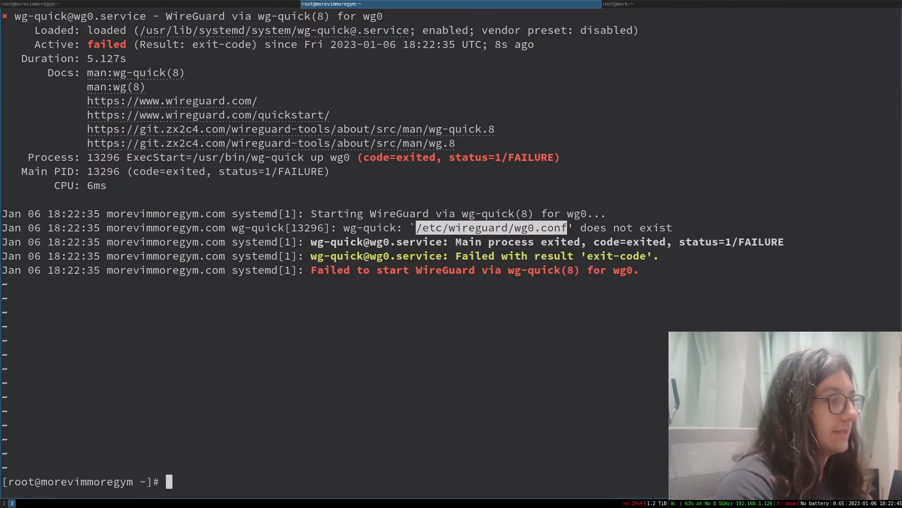
Step: List /etc/wireguard/wg0.conf and ls -lahtr /etc/wireguard/ to confirm the config file exists
text(ls /etc)
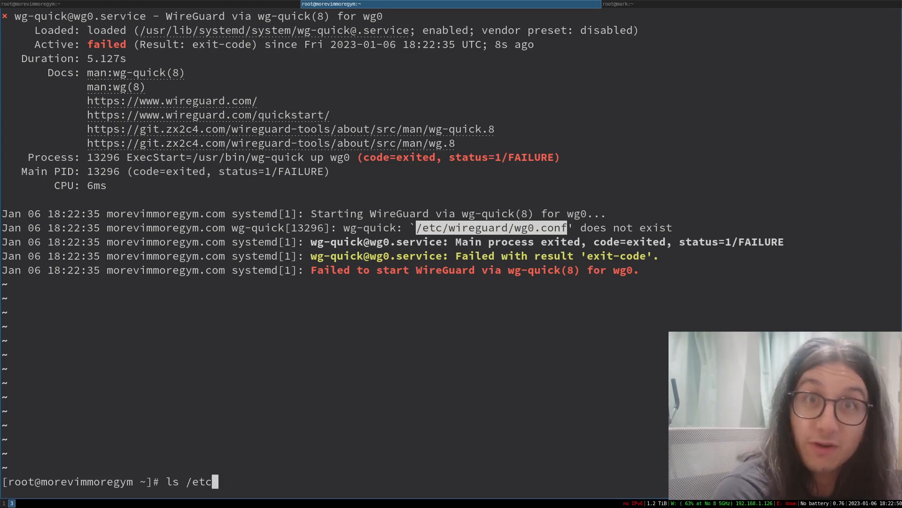
text(wireguard/wg0.conf)
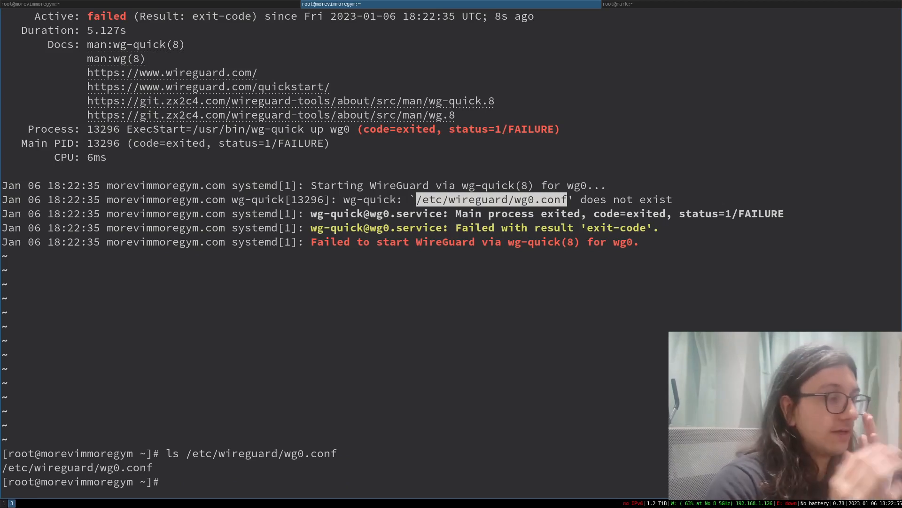
text(ls -l)
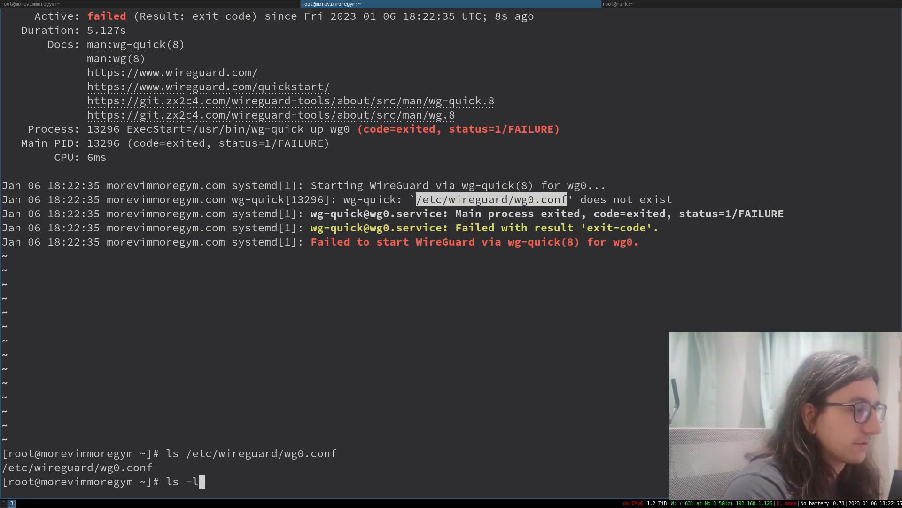
text(ahtr /etc/wireguard/)
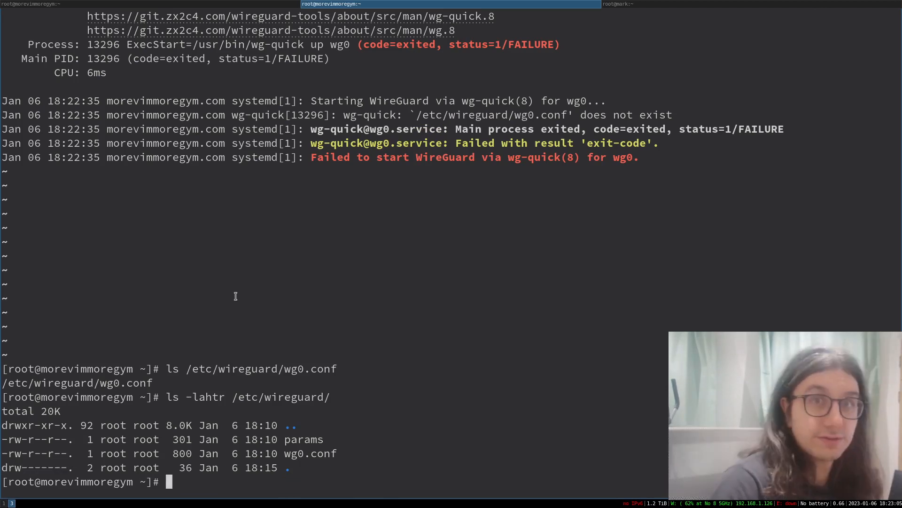
text(wg)
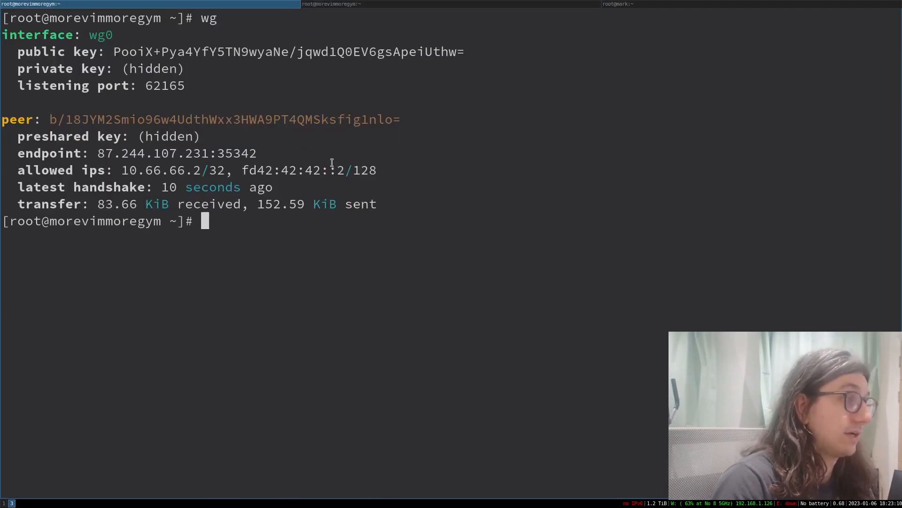
click(333, 4)
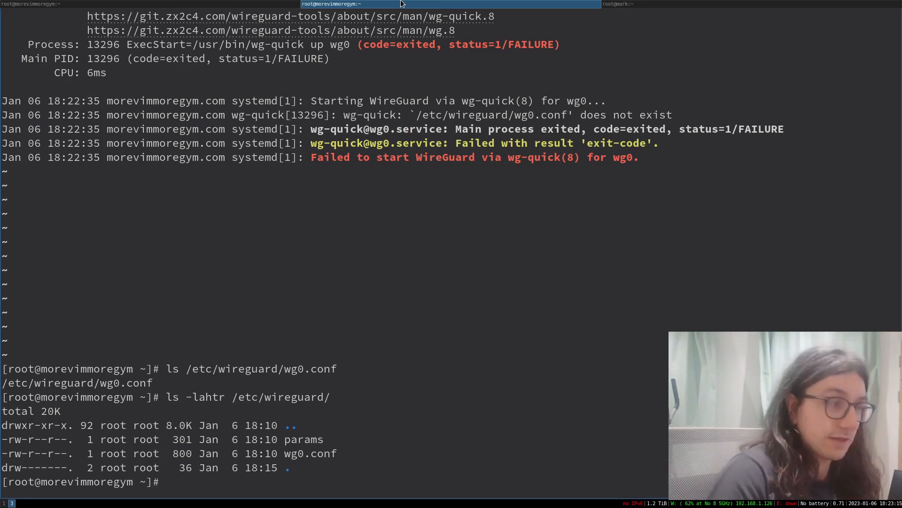
Step: Give /etc/wireguard/ mode 700, list it again, and rerun systemctl start wg-quick@wg0
text(chmod)
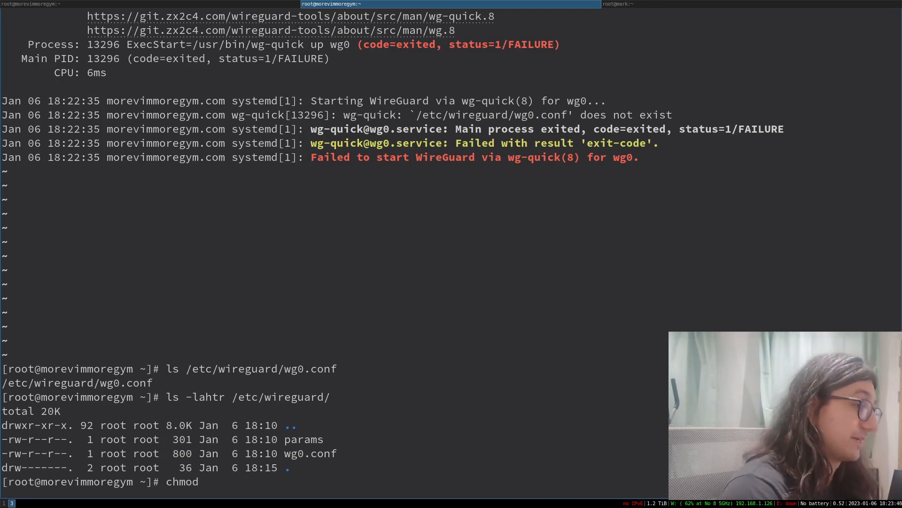
text(700)
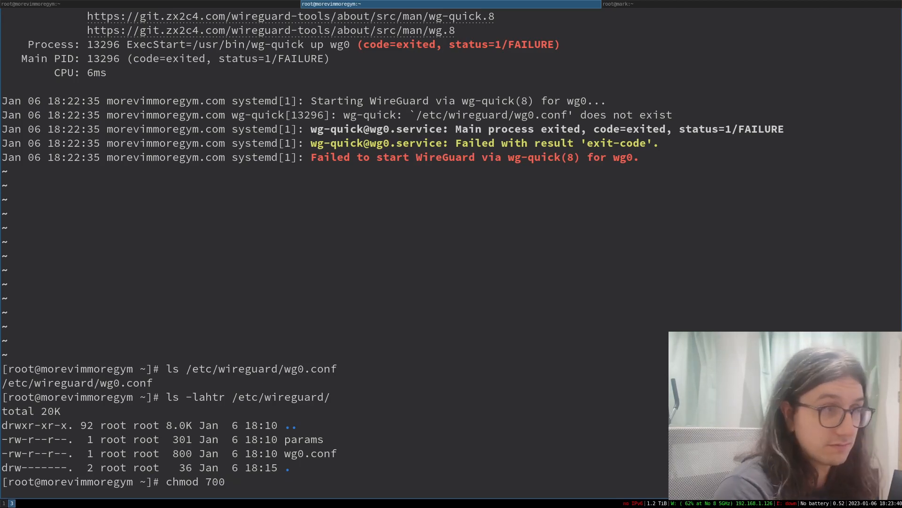
text(/etc/wireguard/)
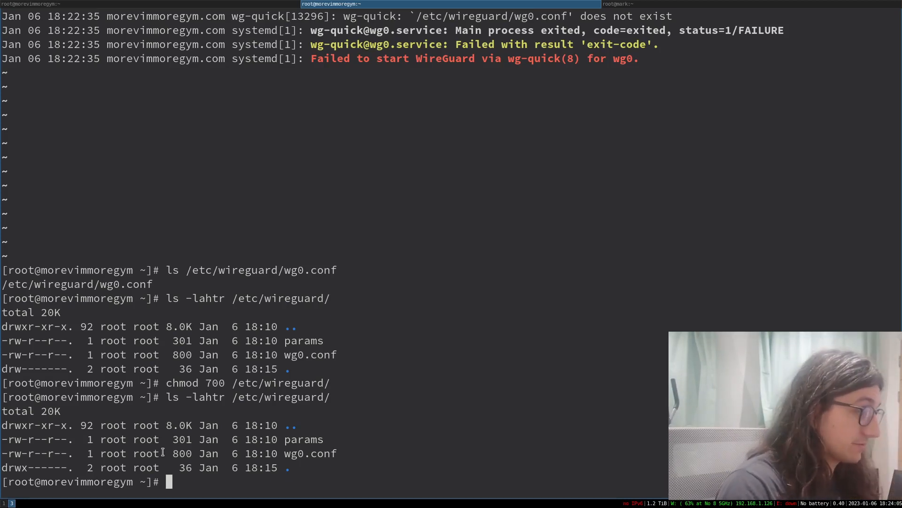
text(ls -lahtr /etc/wireguard/)
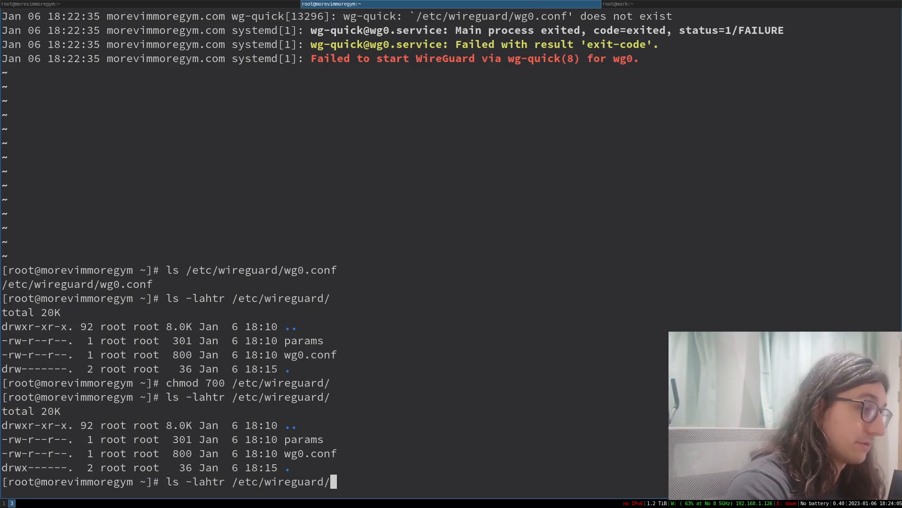
text(systemctl start wg-quick@wg0)
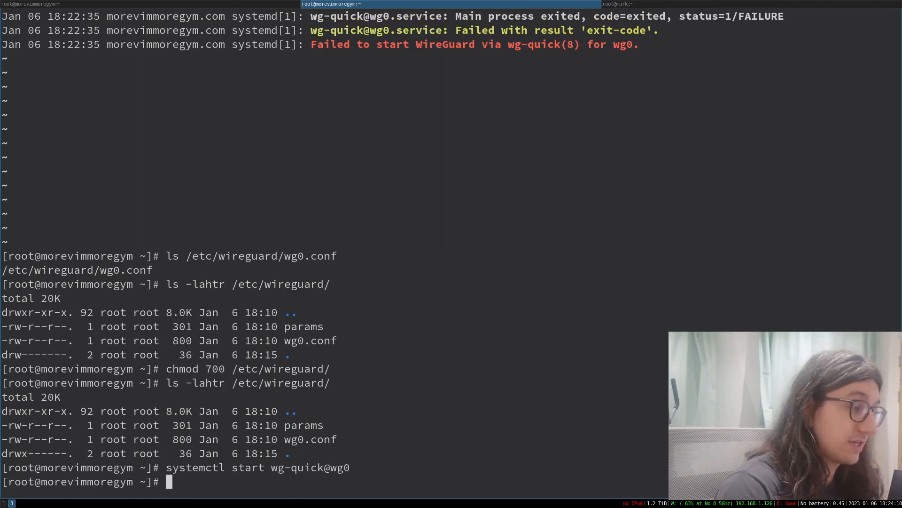
Step: Check systemctl status of wg-quick@wg0 and switch to the terra2 laptop shell
text(systemctl stat wg-quick@wg0)
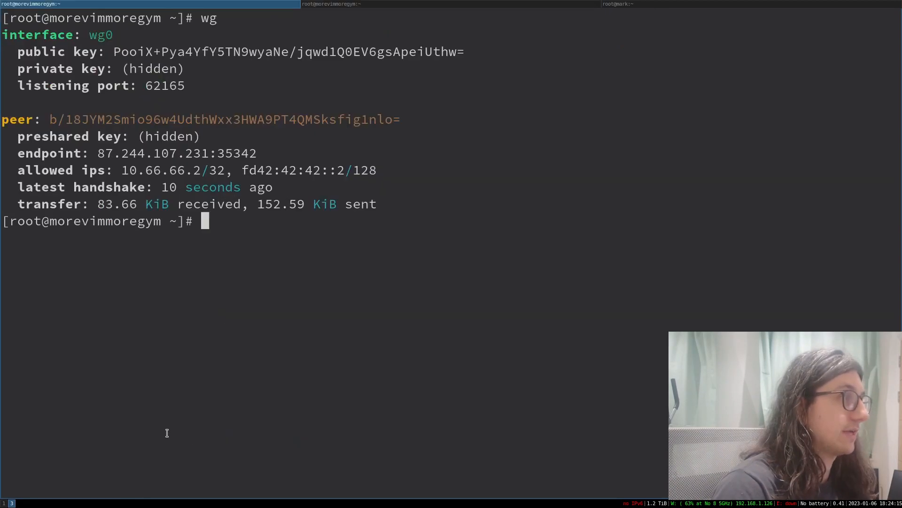
click(618, 4)
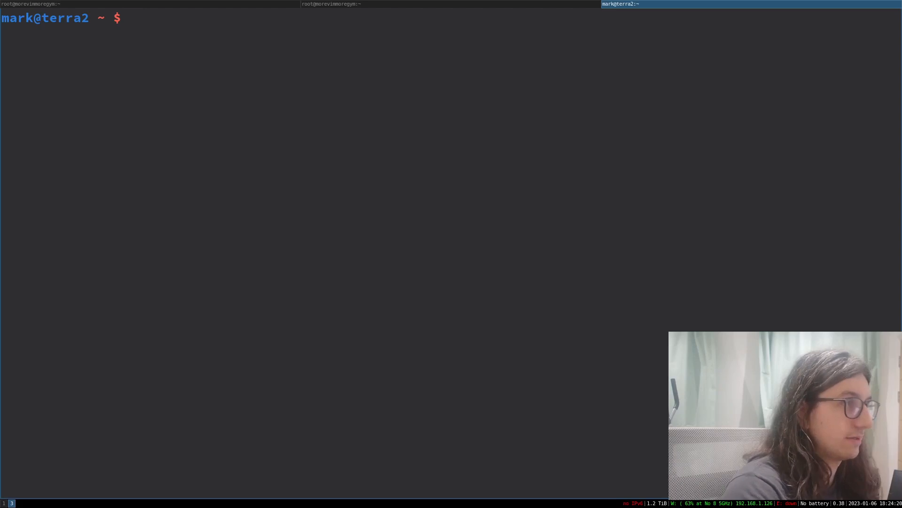
Step: Run sudo systemctl start wg-quick@wg0 and wg, showing a 19-second-old peer handshake
text(sudo)
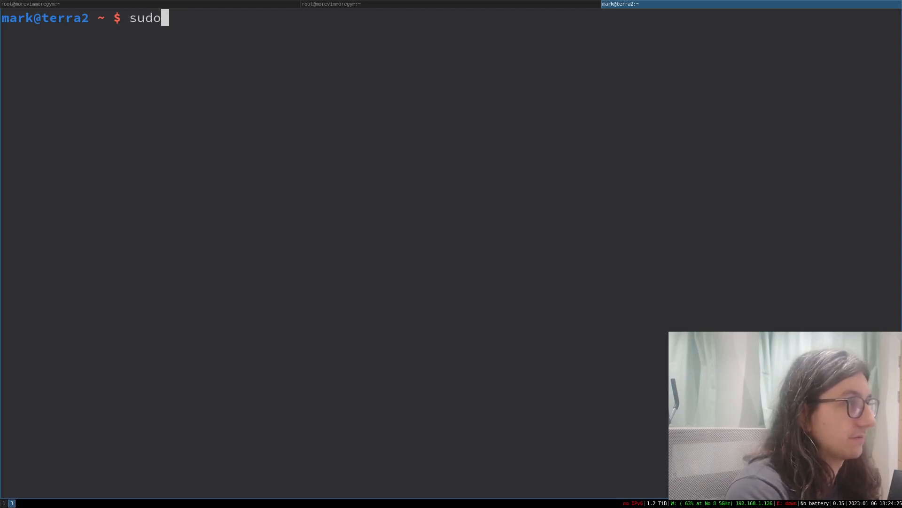
text(systemct)
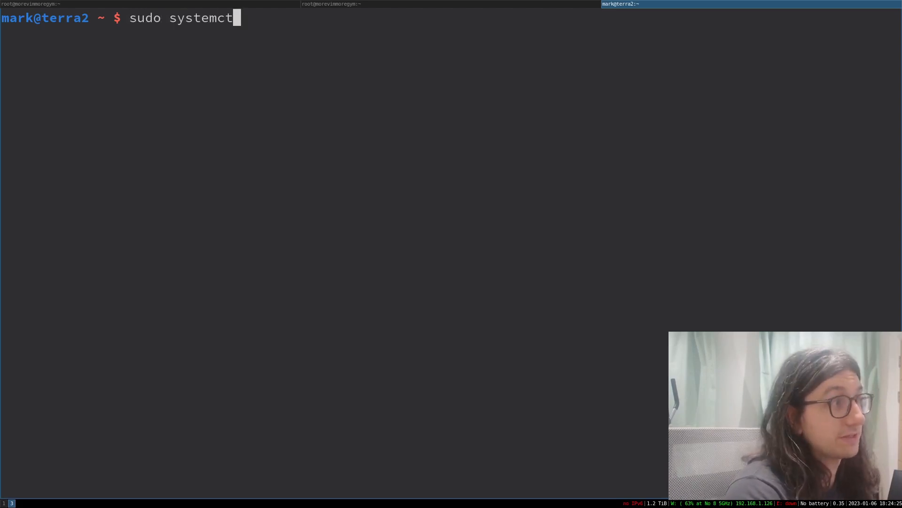
text(l start wg-)
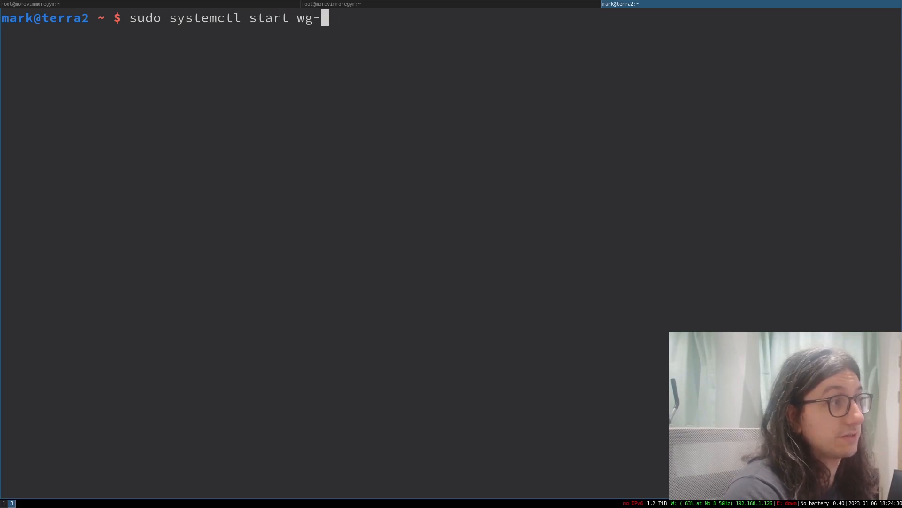
text(qucick)
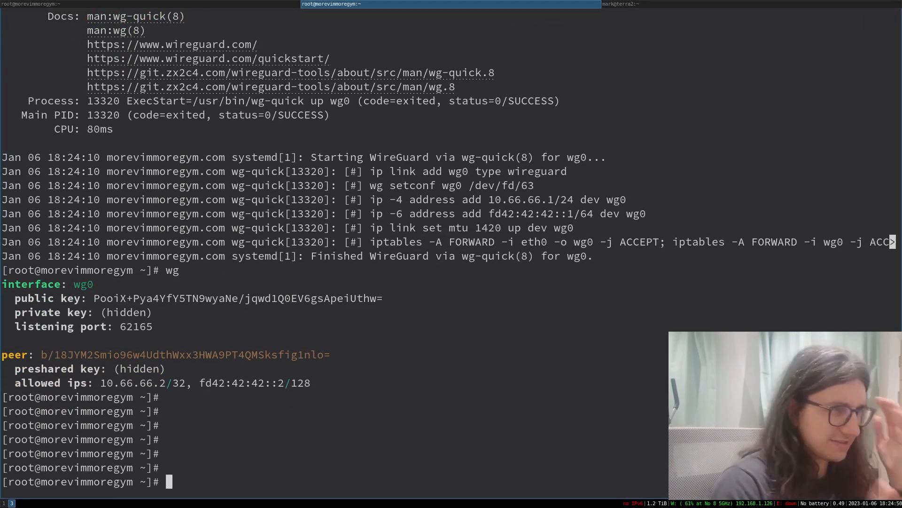
text(wg)
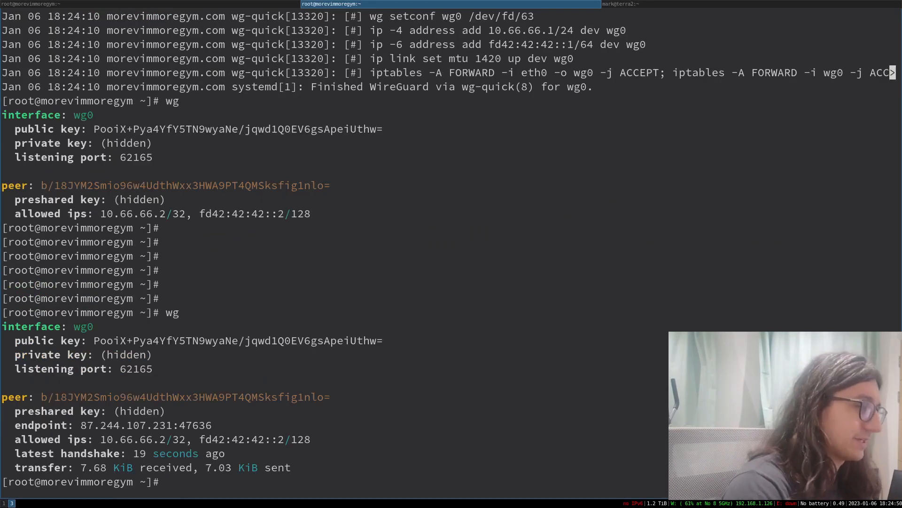
text(syste)
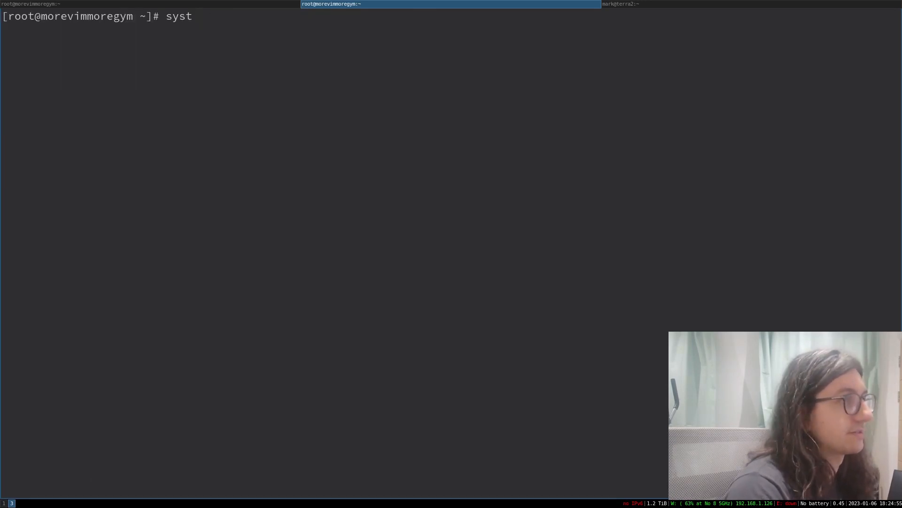
Step: Enable wg-quick@wg0 at boot with systemctl and confirm its status reads enabled and active
text(emc)
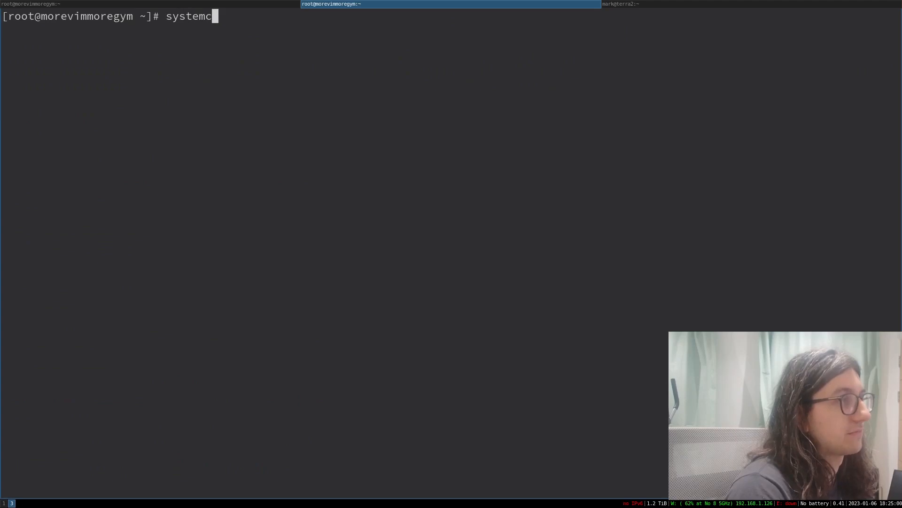
key(BackSpace)
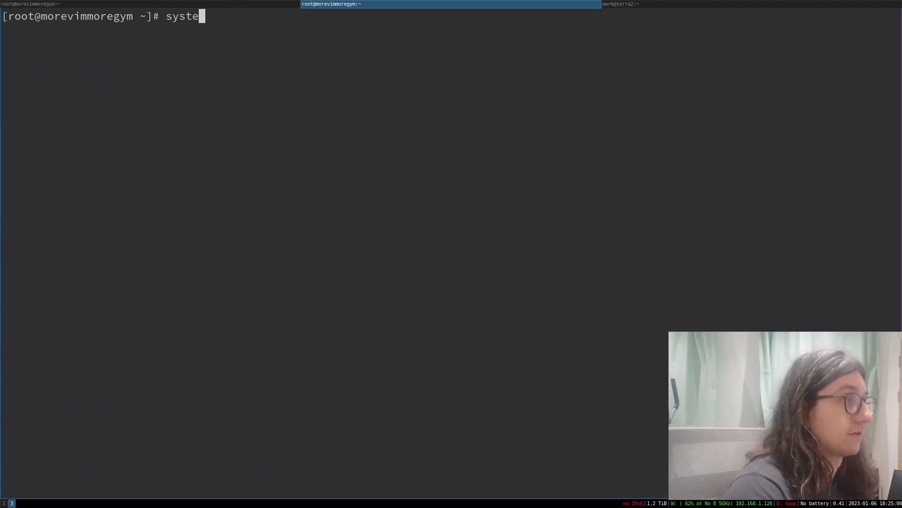
text(mctl enable wg-qu)
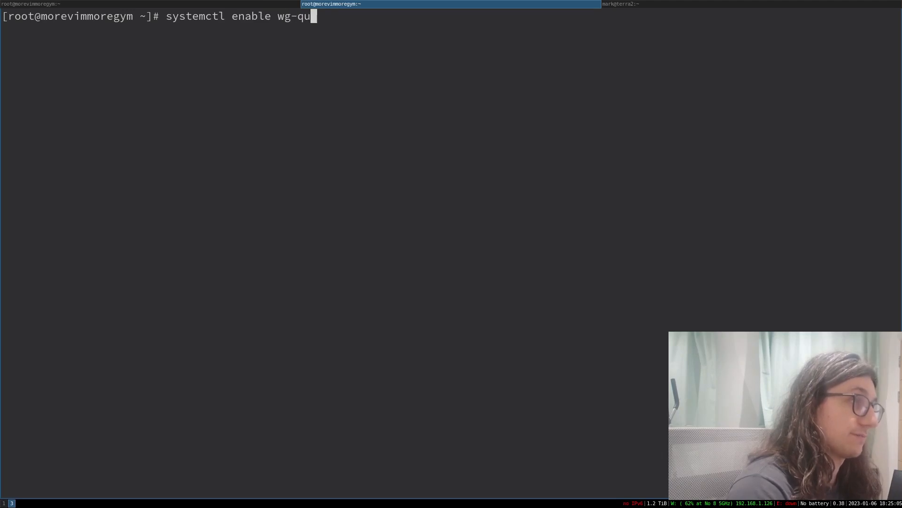
text(ick@wg0)
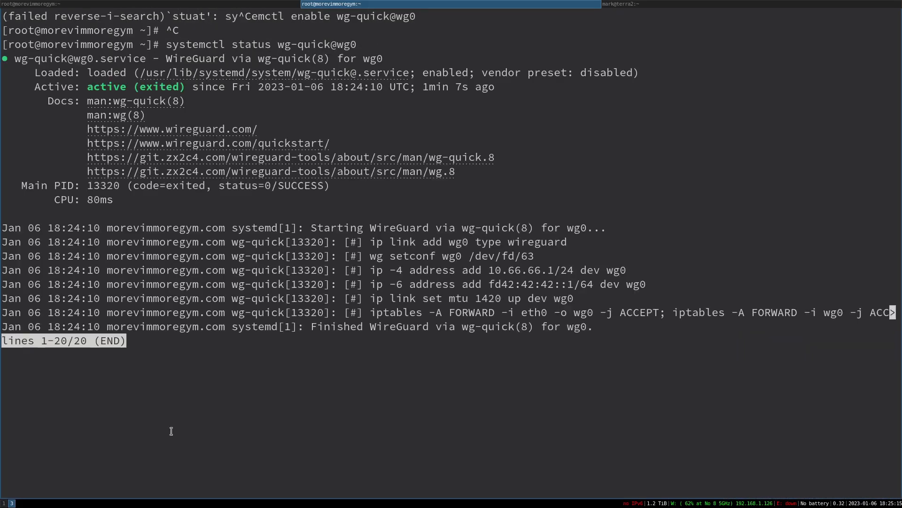
mouse_move(482, 128)
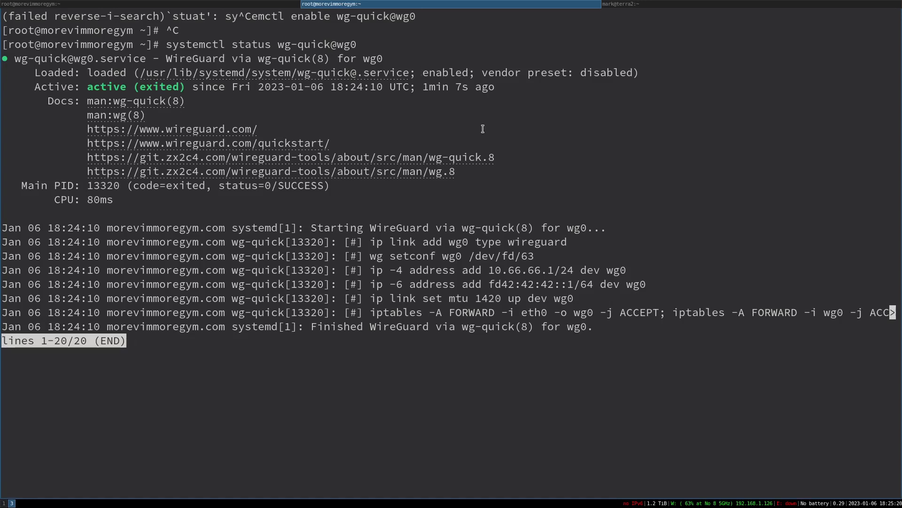
key(q)
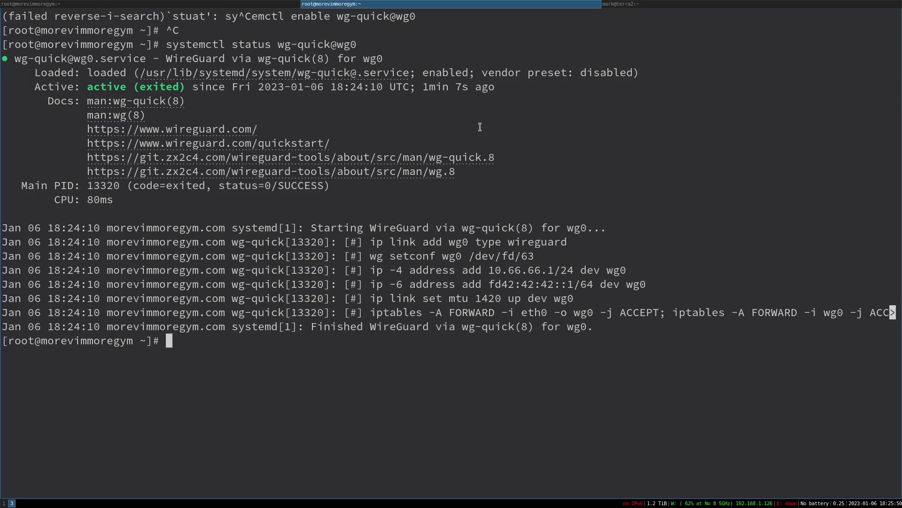
text(systemctl status wg-quick@wg0)
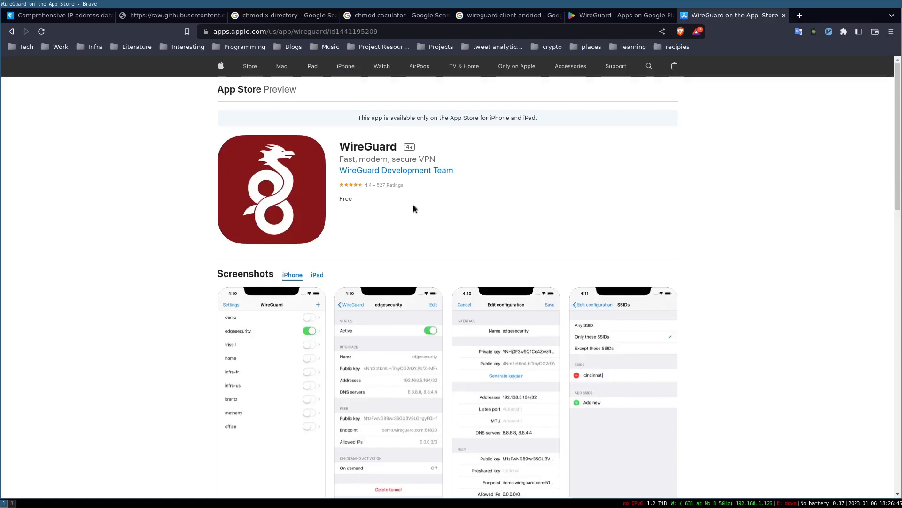
Step: View the WireGuard Google Play listing, then return to the server's browser/terminal tab
click(619, 15)
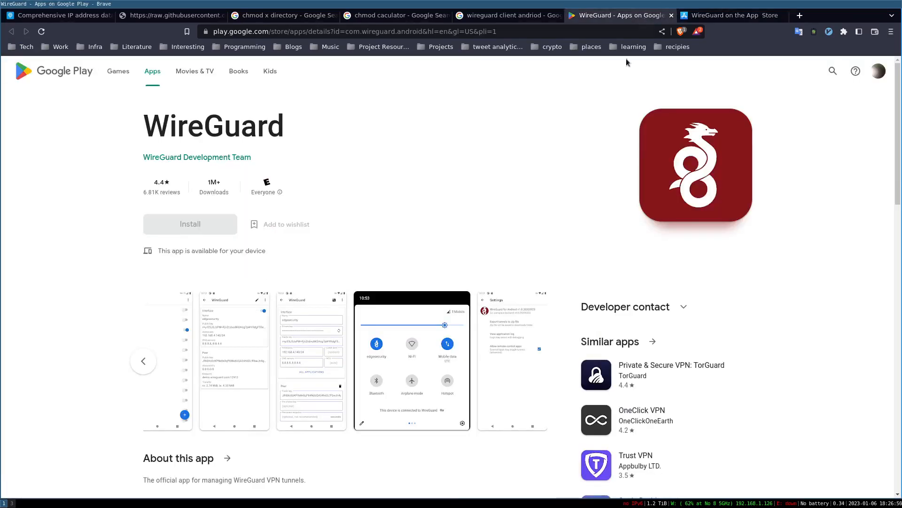
mouse_move(748, 43)
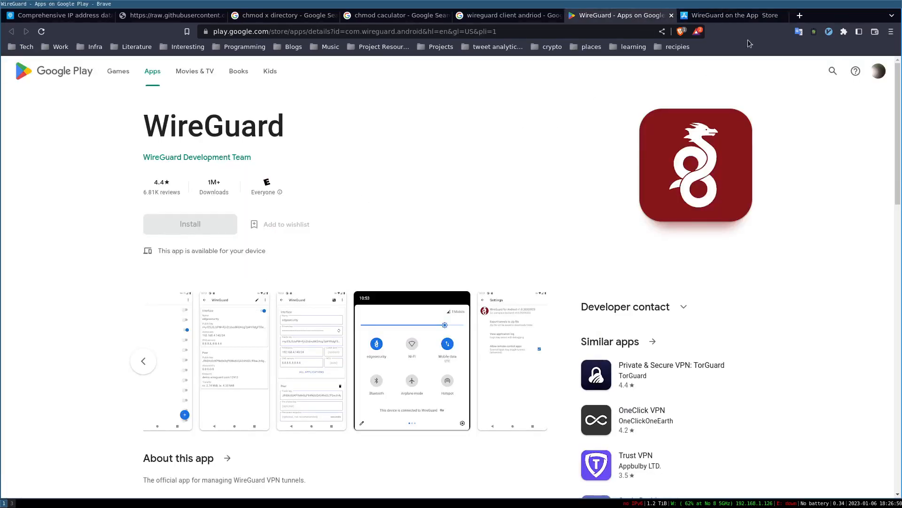
click(731, 15)
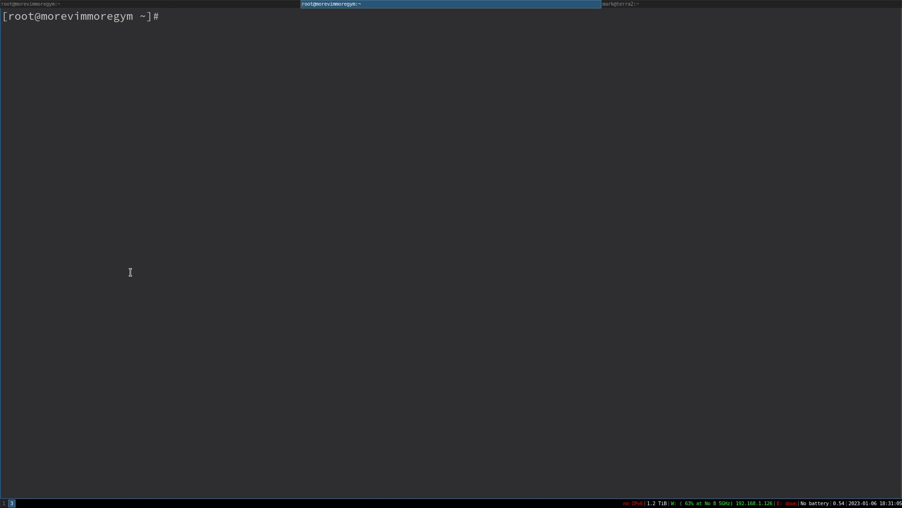
Step: Run ./wireguard-install.sh, choose option 1 and add a client named markphone
text(./)
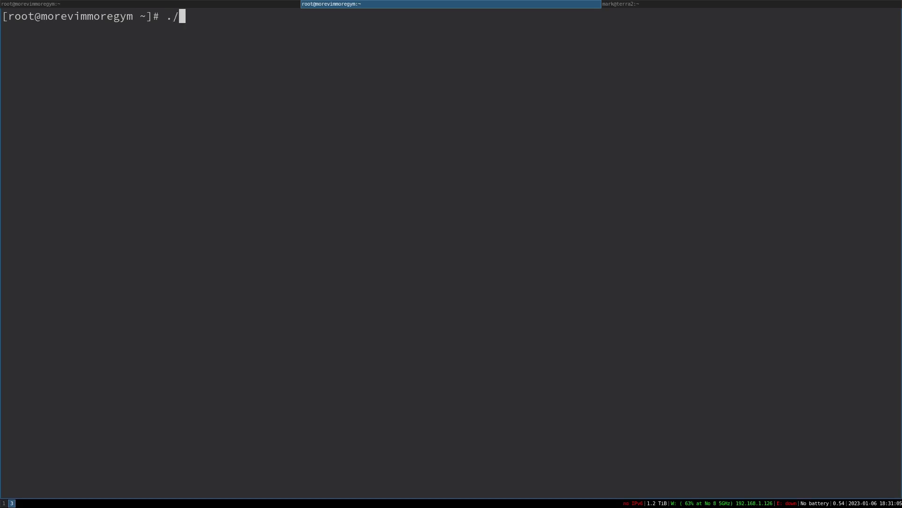
text(wireguard-install.sh)
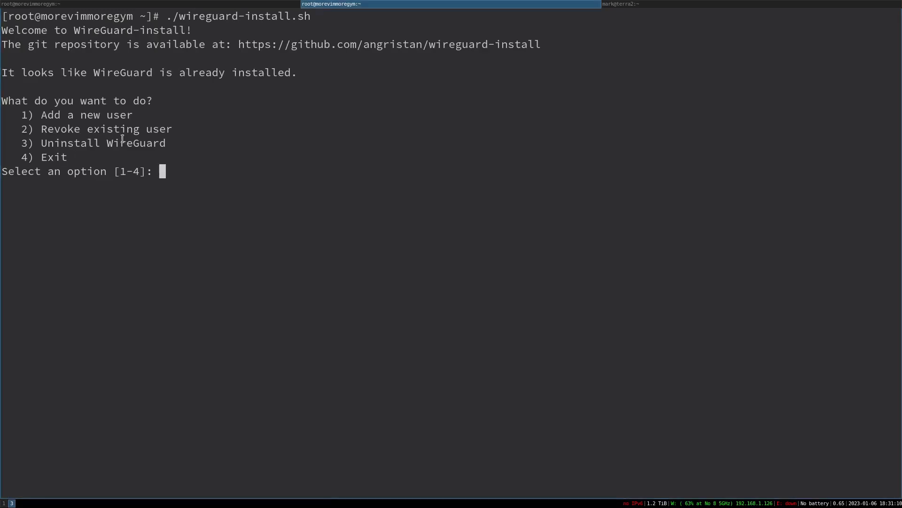
mouse_move(228, 138)
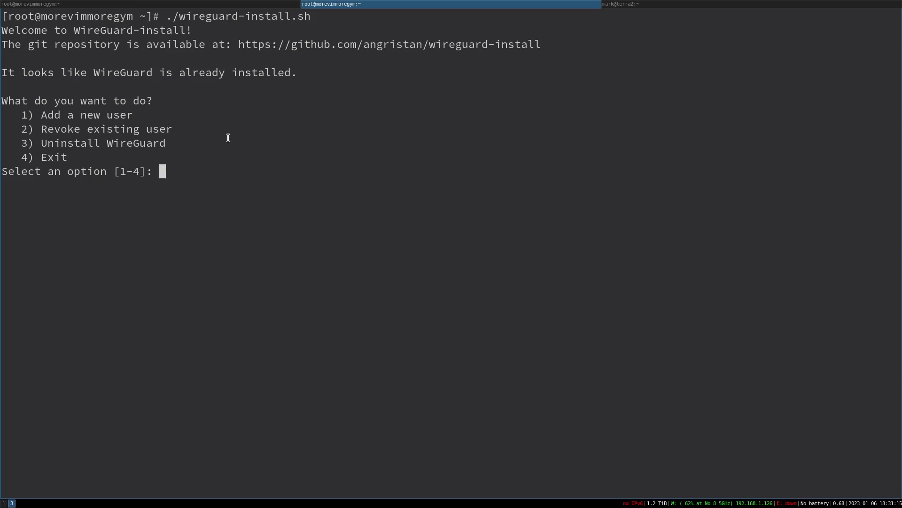
text(1)
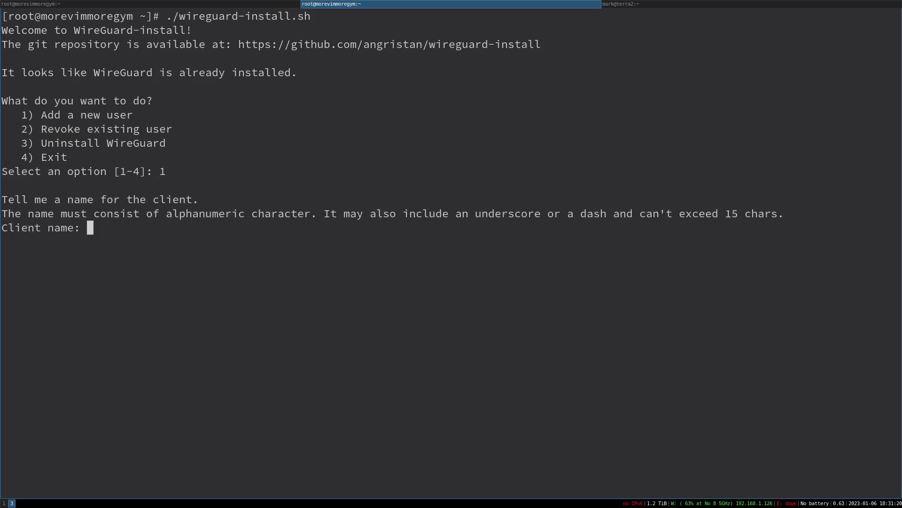
text(markph)
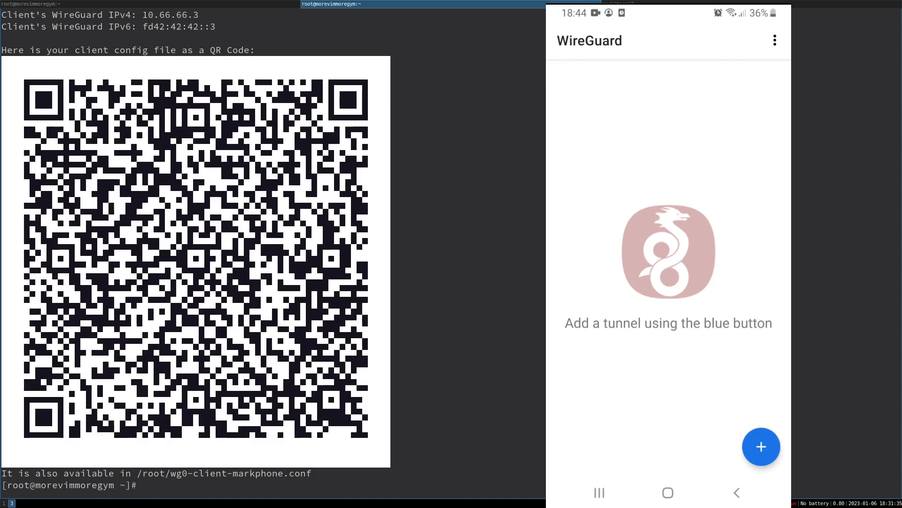
Step: Scan the markphone QR code on the phone and create the tunnel named morevimmoregym
click(760, 445)
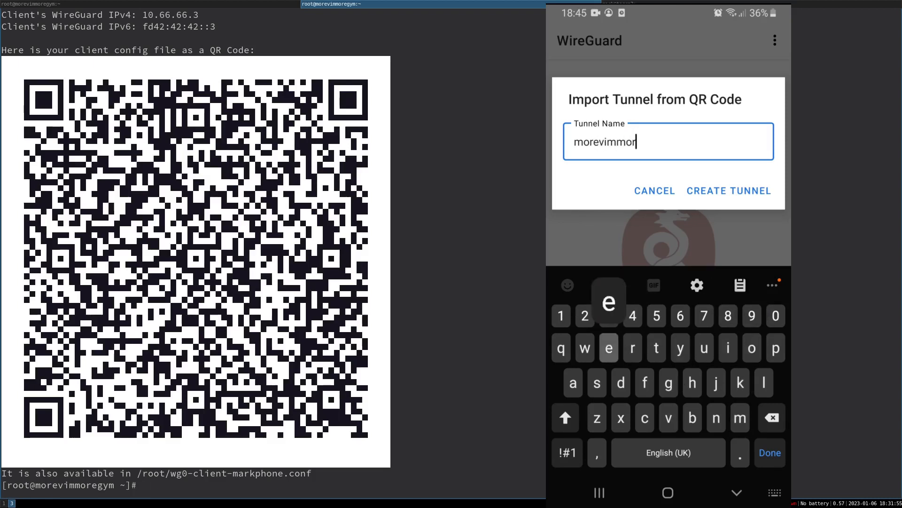
text(egym)
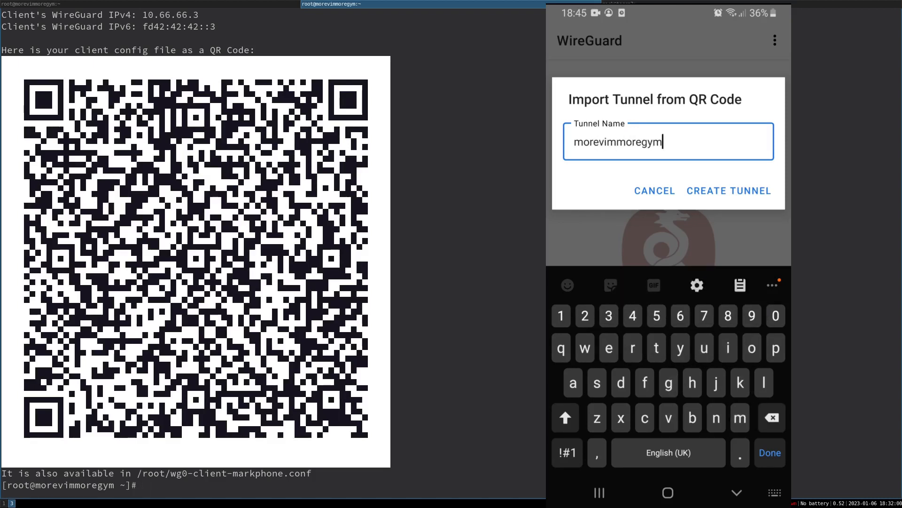
click(728, 191)
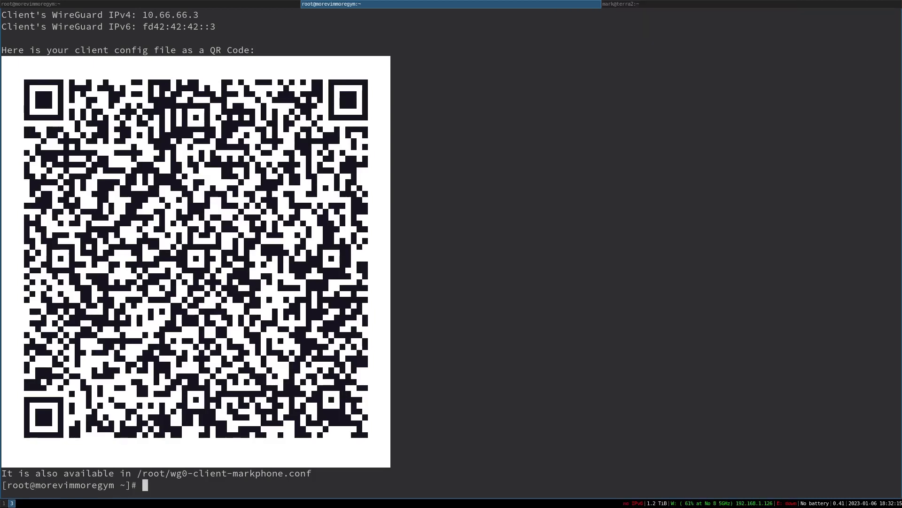
Step: Run wg to confirm the phone peer's recent handshake and transfer counters
text(wg)
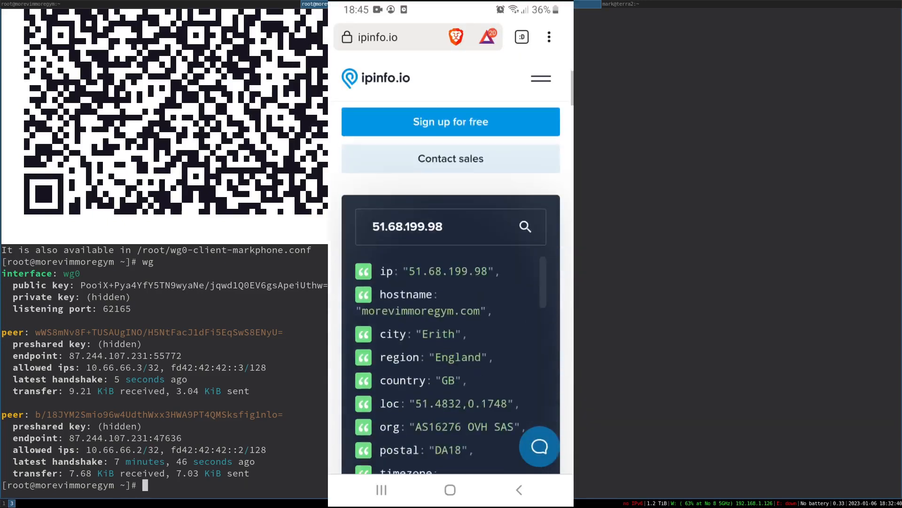
scroll(down, 3)
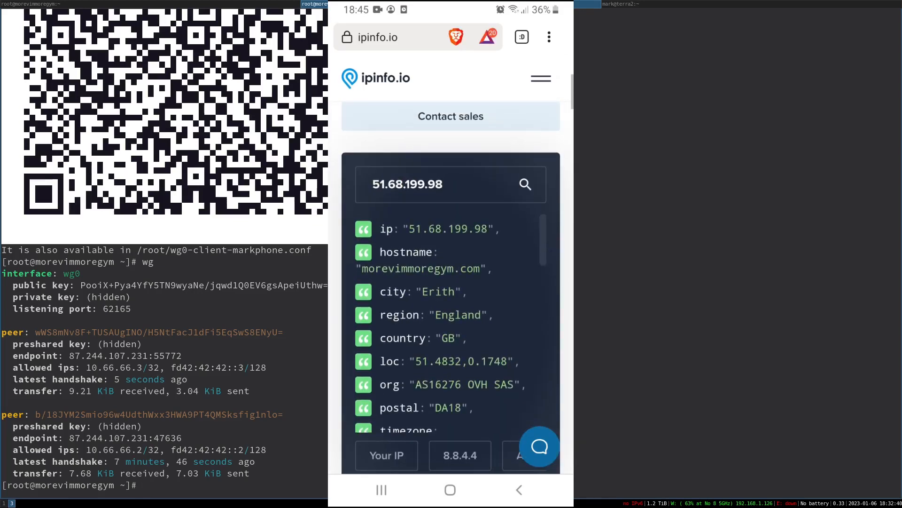